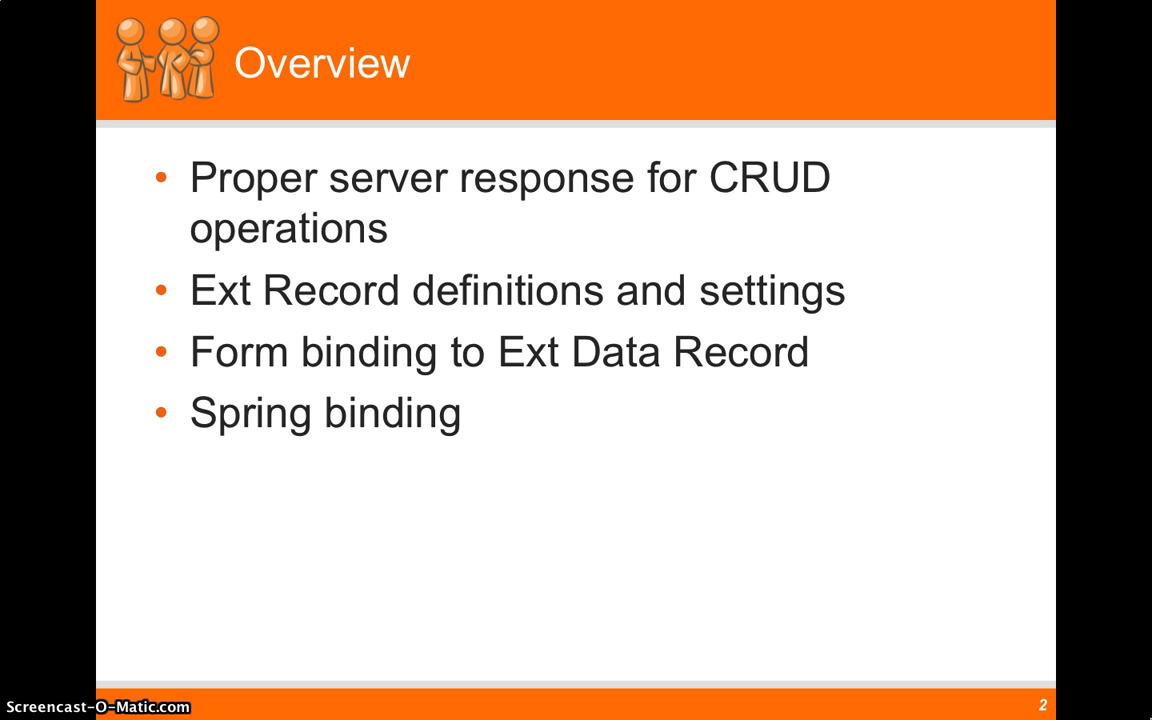
- Advance to slide 6, 'Ext Record Definitions and Settings', covering name, allowBlank and type
key("Right")
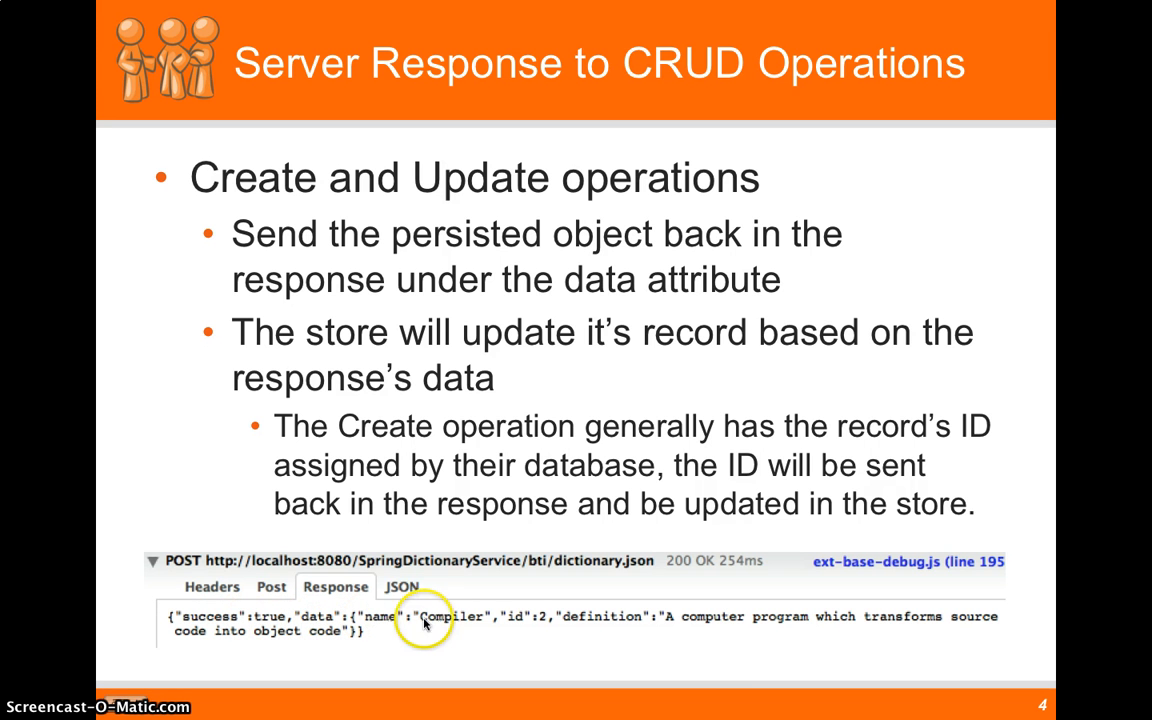
mouse_move(380, 578)
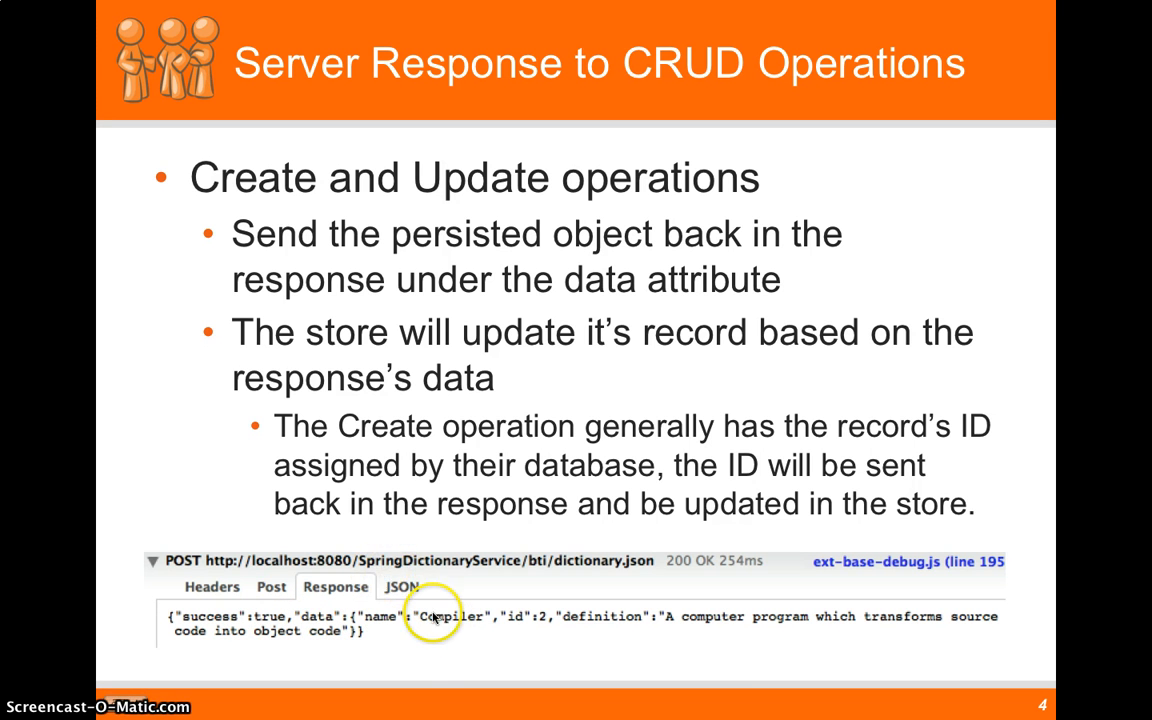
mouse_move(680, 648)
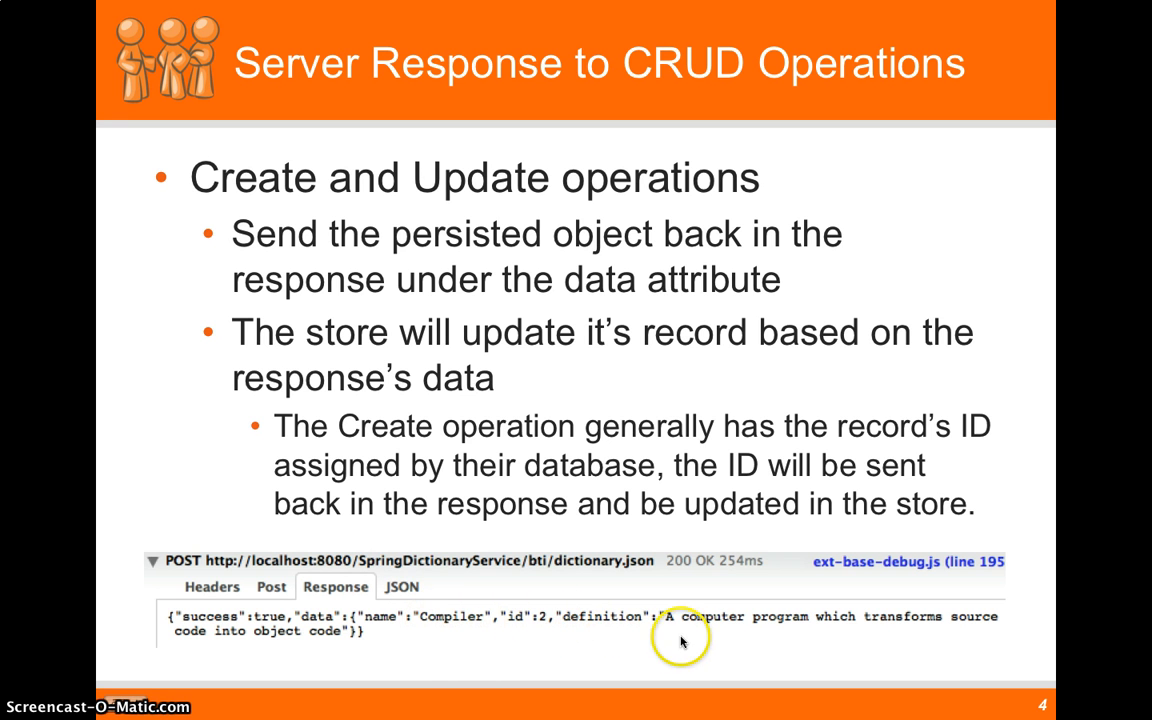
mouse_move(437, 628)
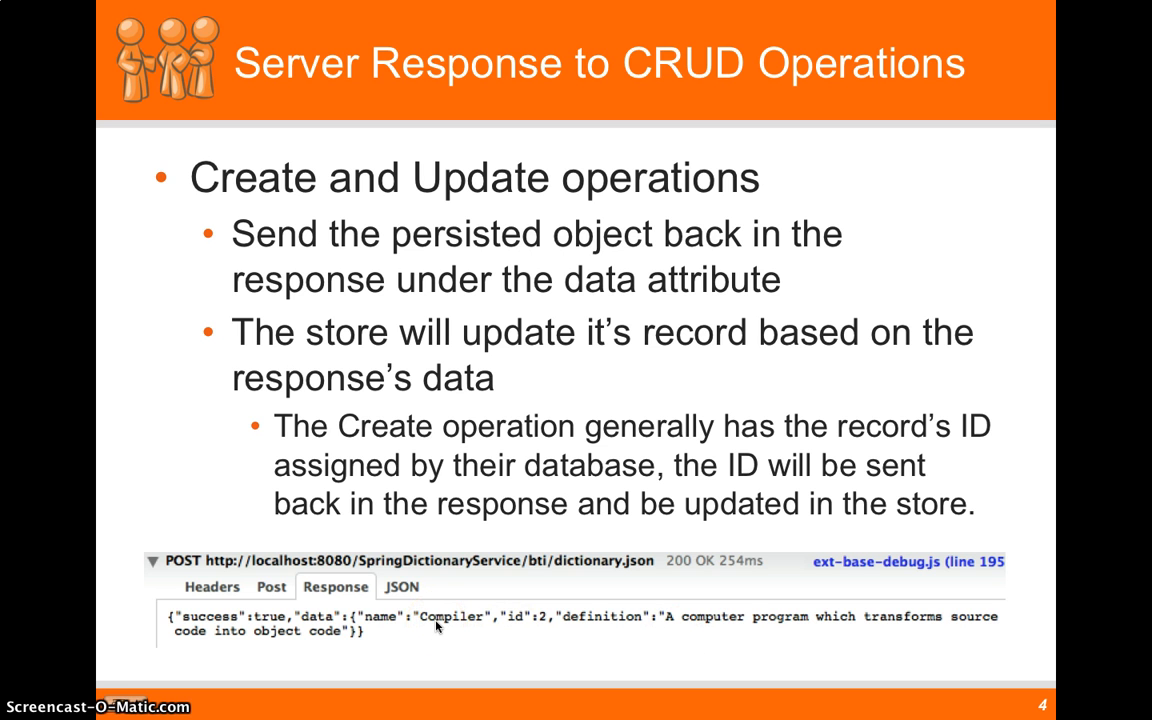
mouse_move(547, 629)
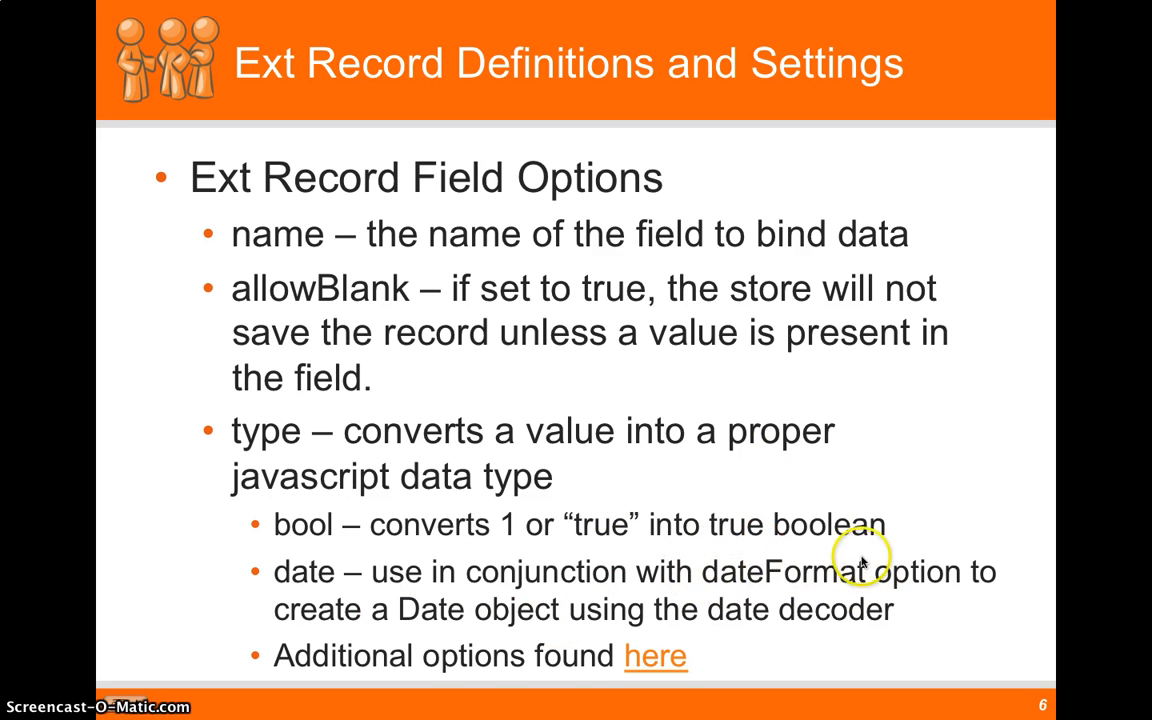
mouse_move(870, 585)
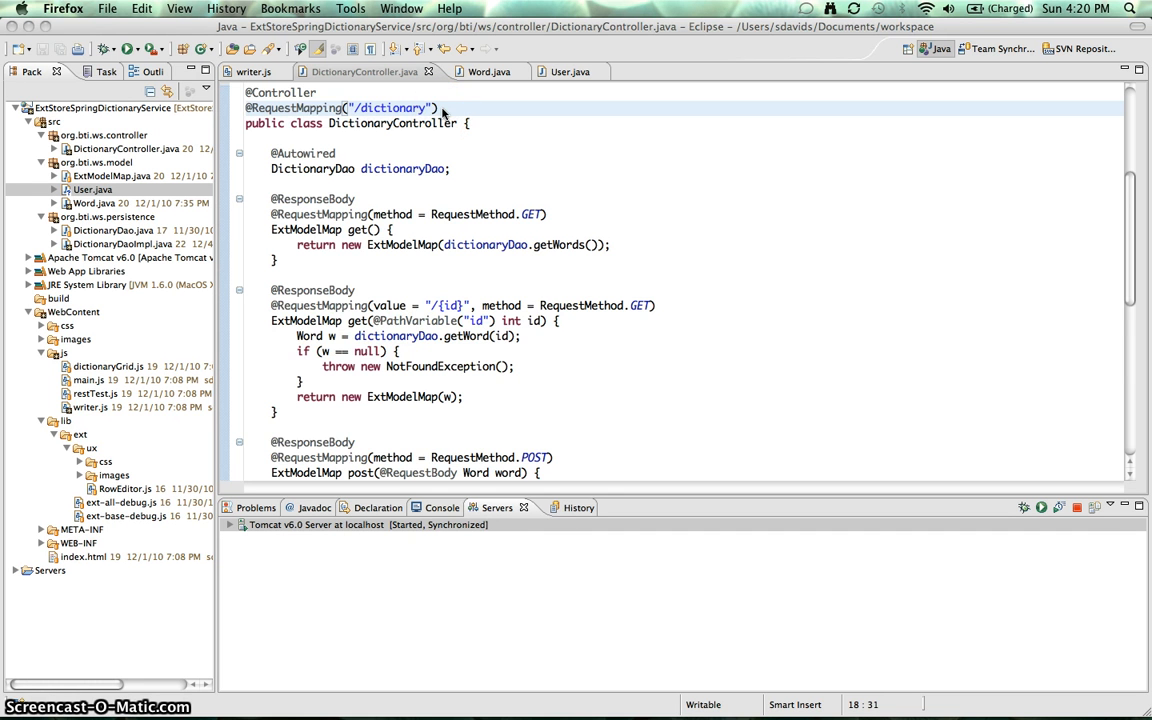
scroll("down", 3)
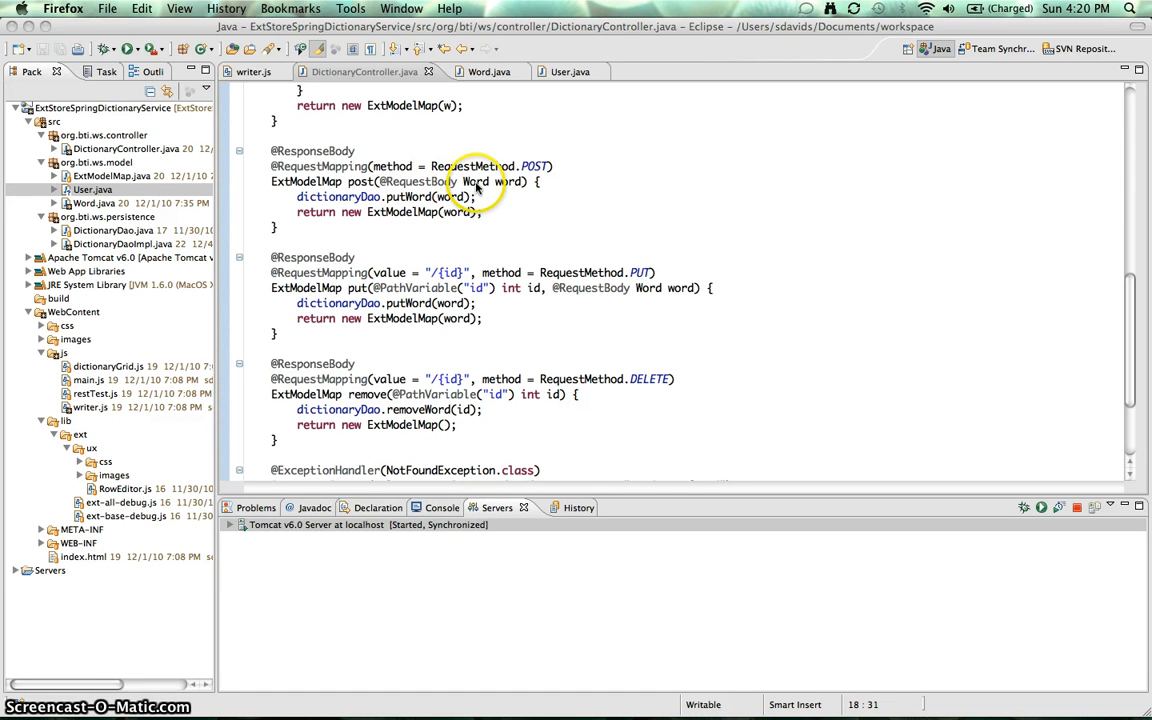
mouse_move(488, 130)
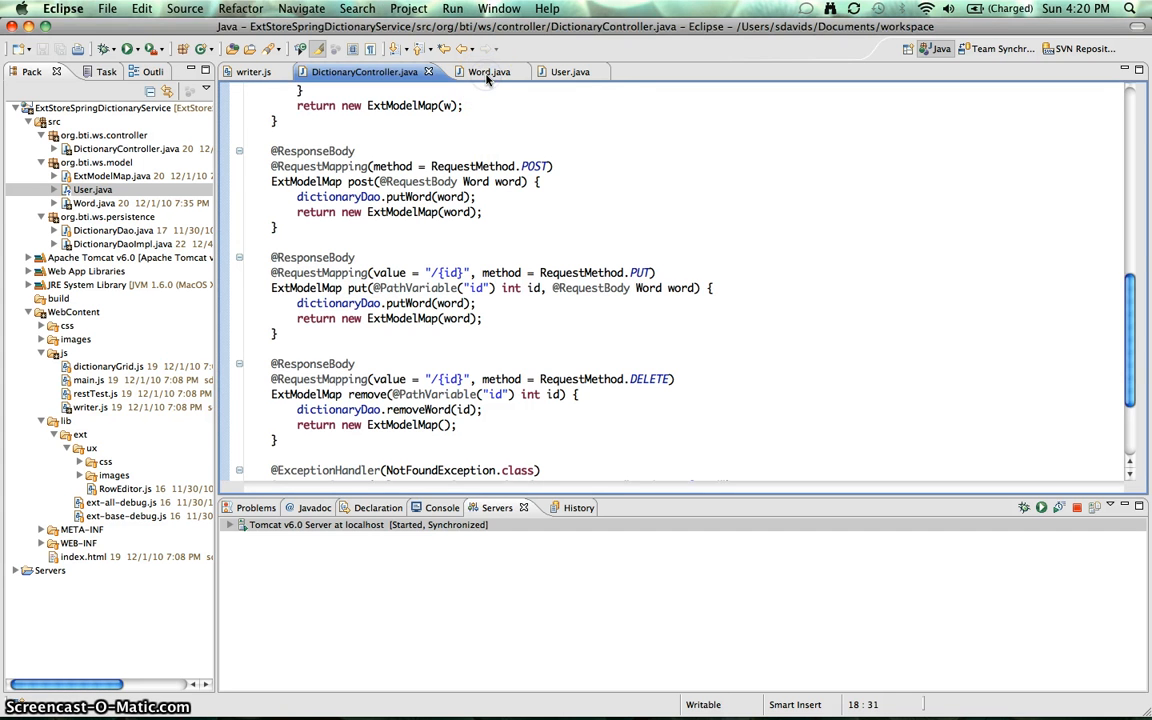
- View Word.java, check User.java's email and name fields, then return to Word.java
left_click(480, 71)
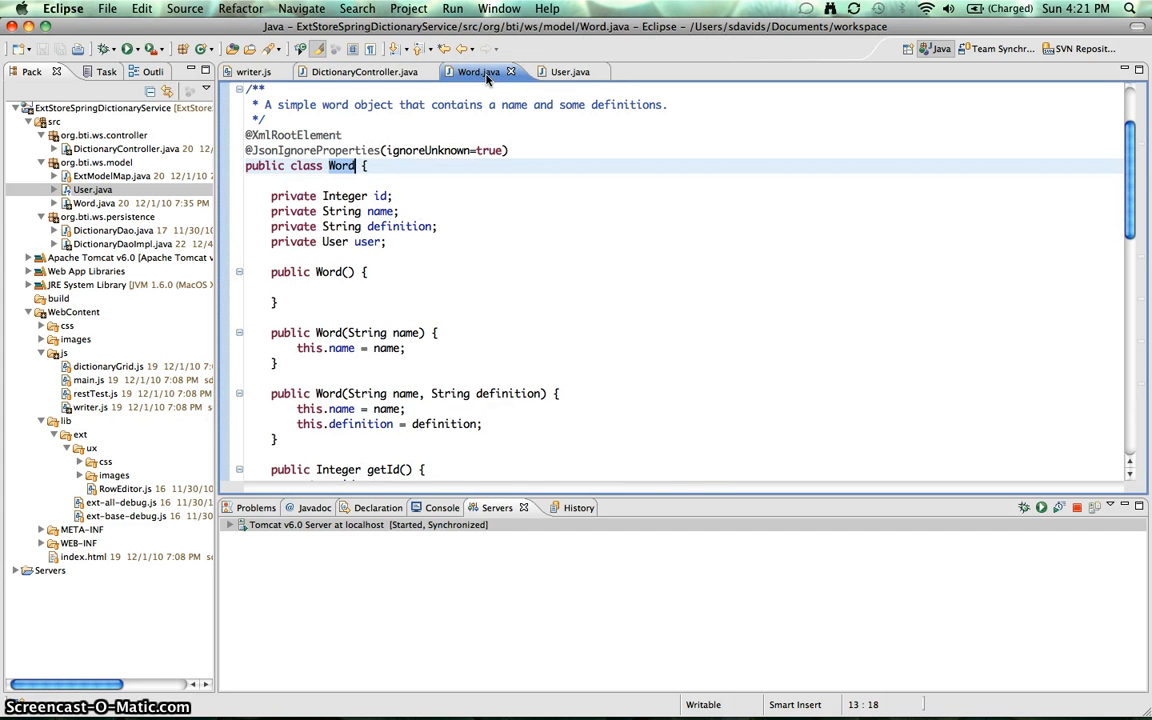
left_click(403, 196)
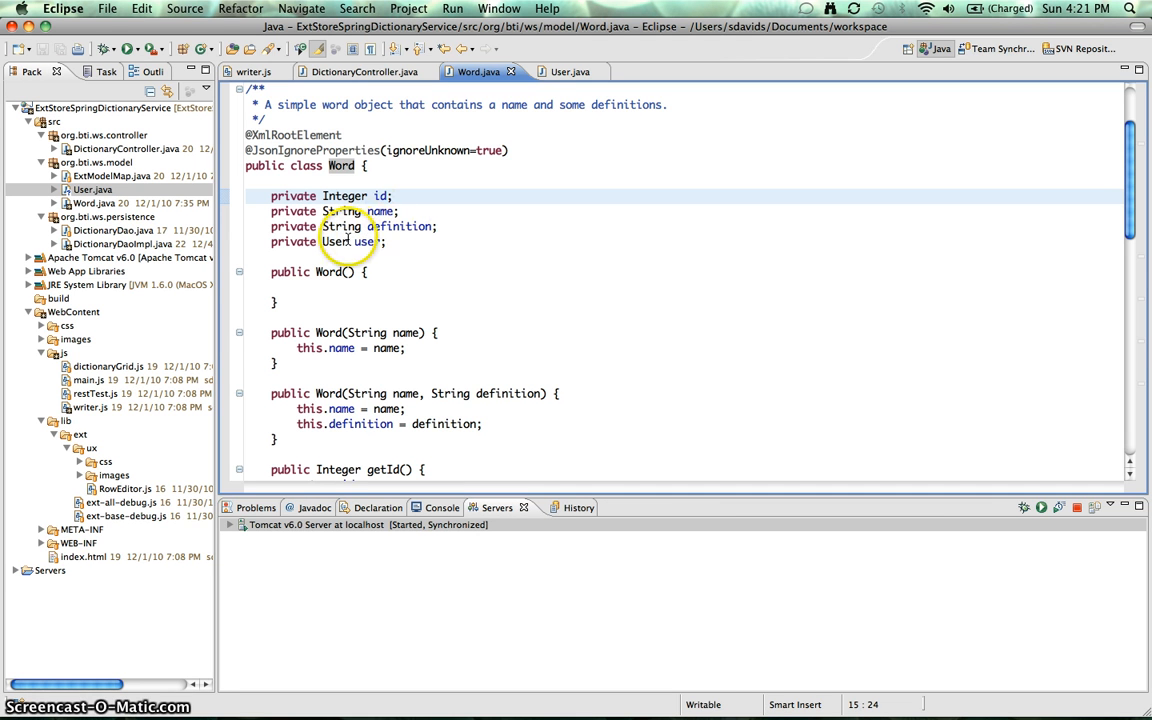
left_click(560, 71)
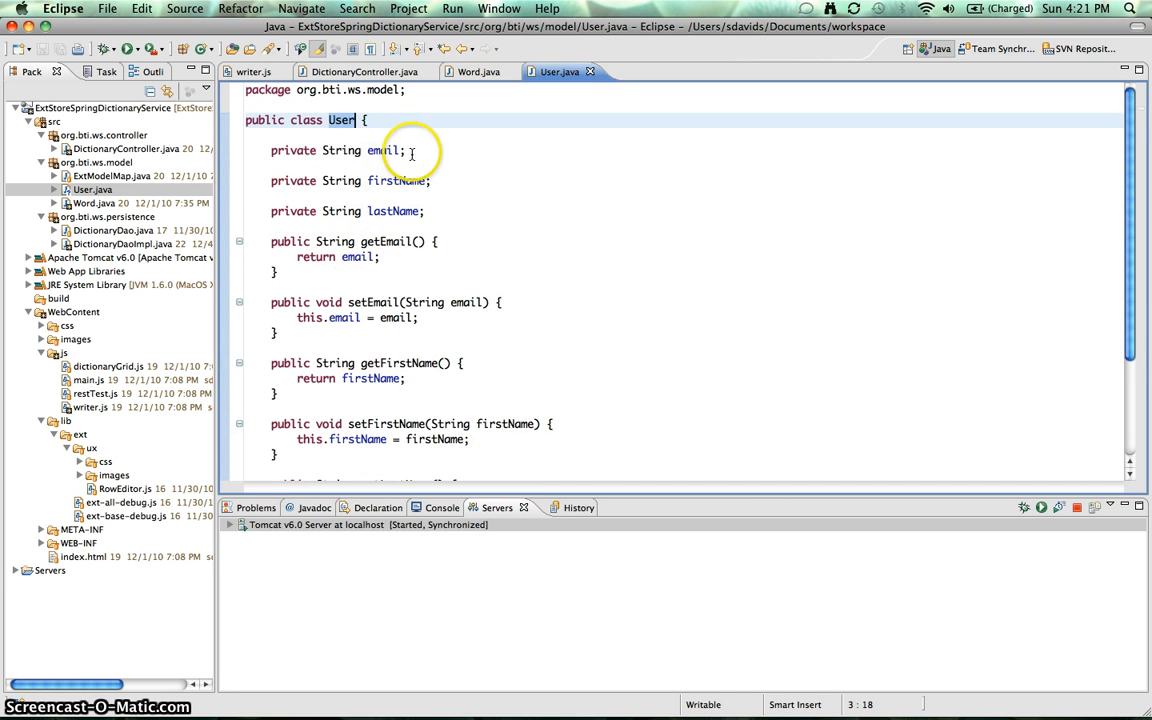
mouse_move(592, 276)
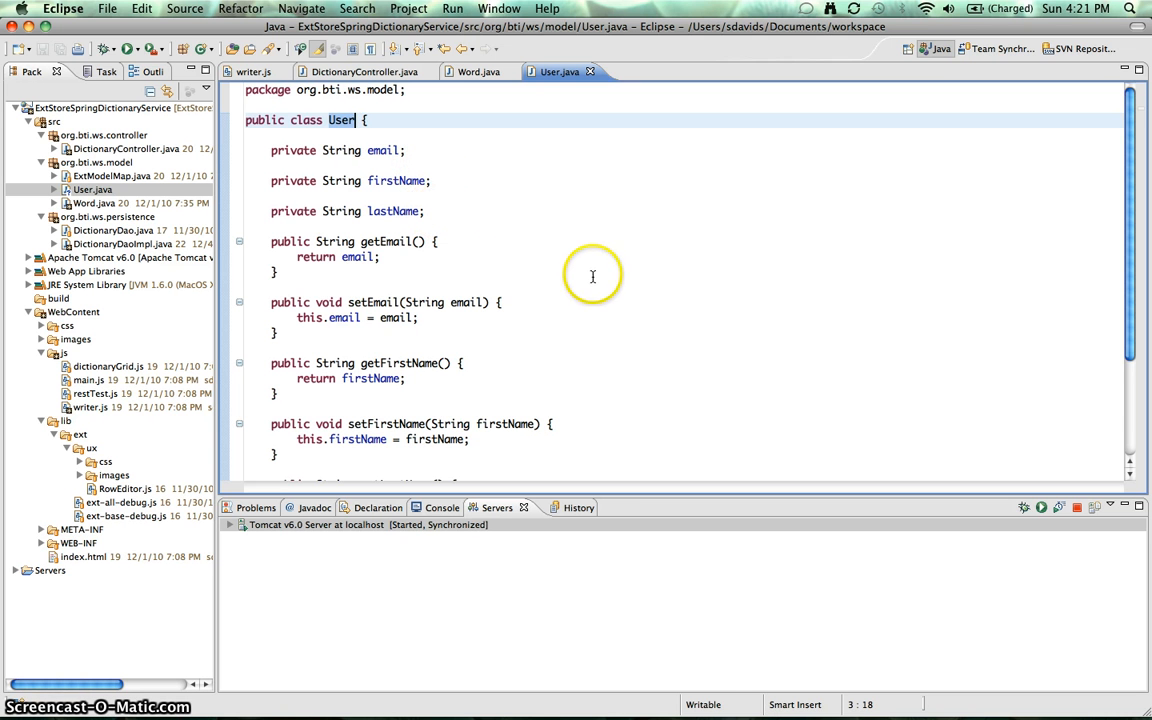
mouse_move(553, 307)
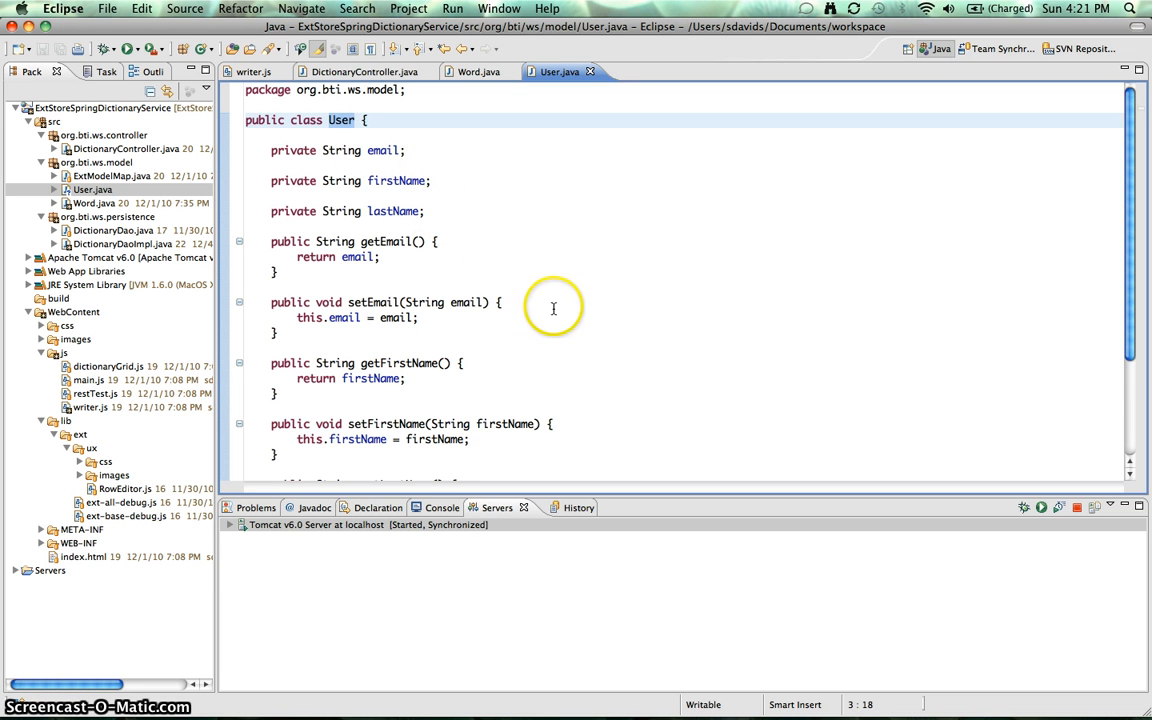
scroll("down", 3)
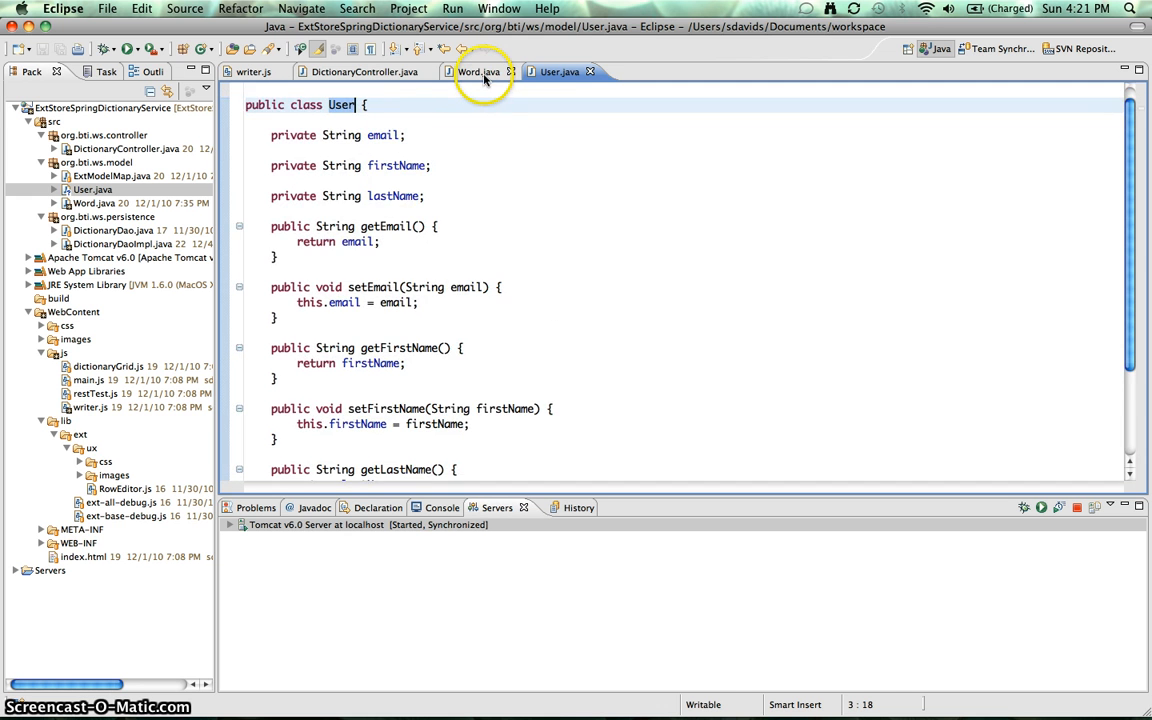
left_click(474, 71)
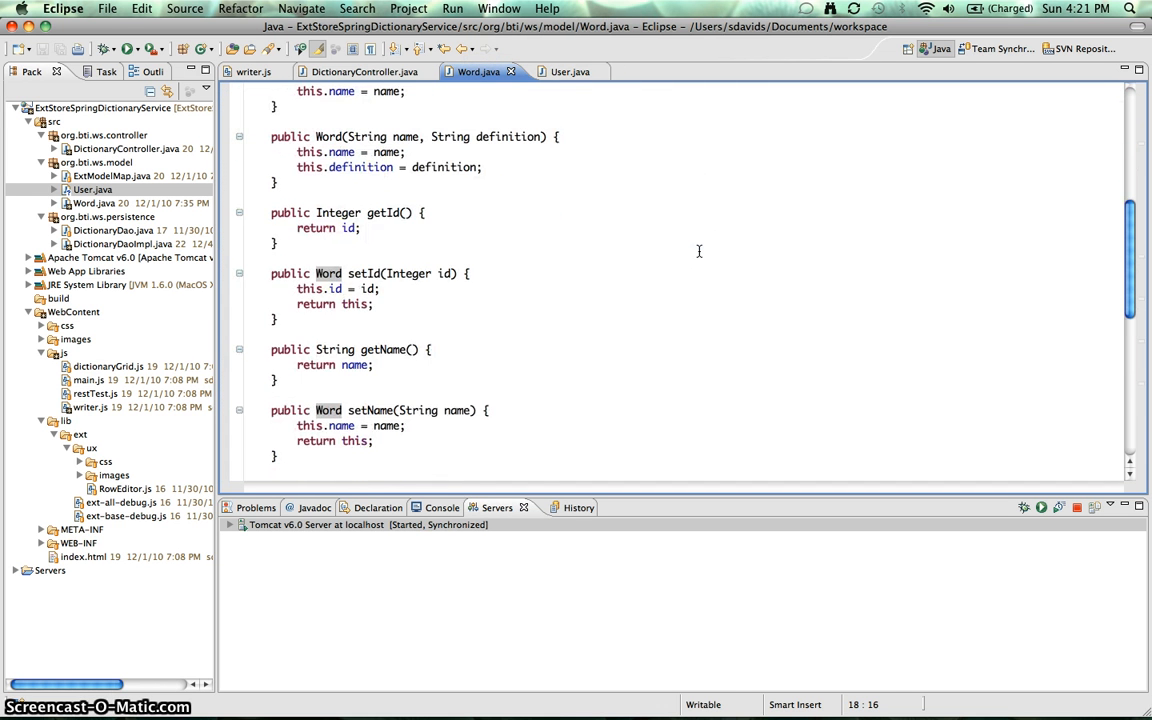
scroll("down", 3)
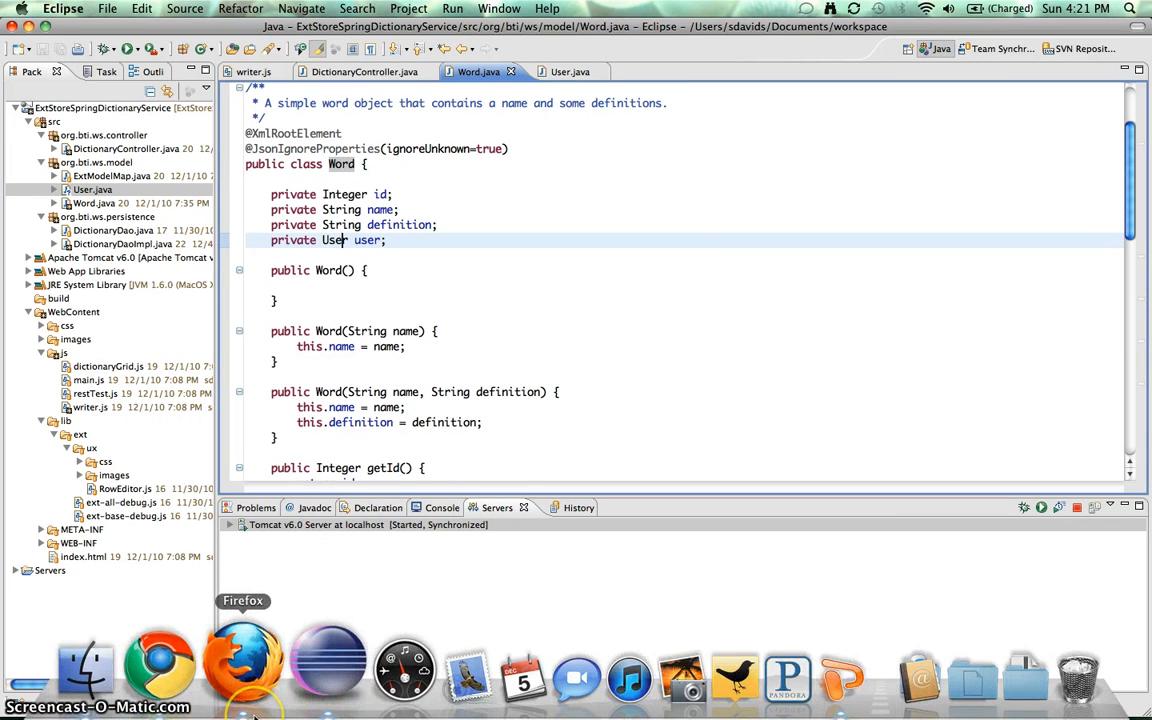
- Write the Firebug console script defining a user and inserting a Compiler record into the store
left_click(236, 670)
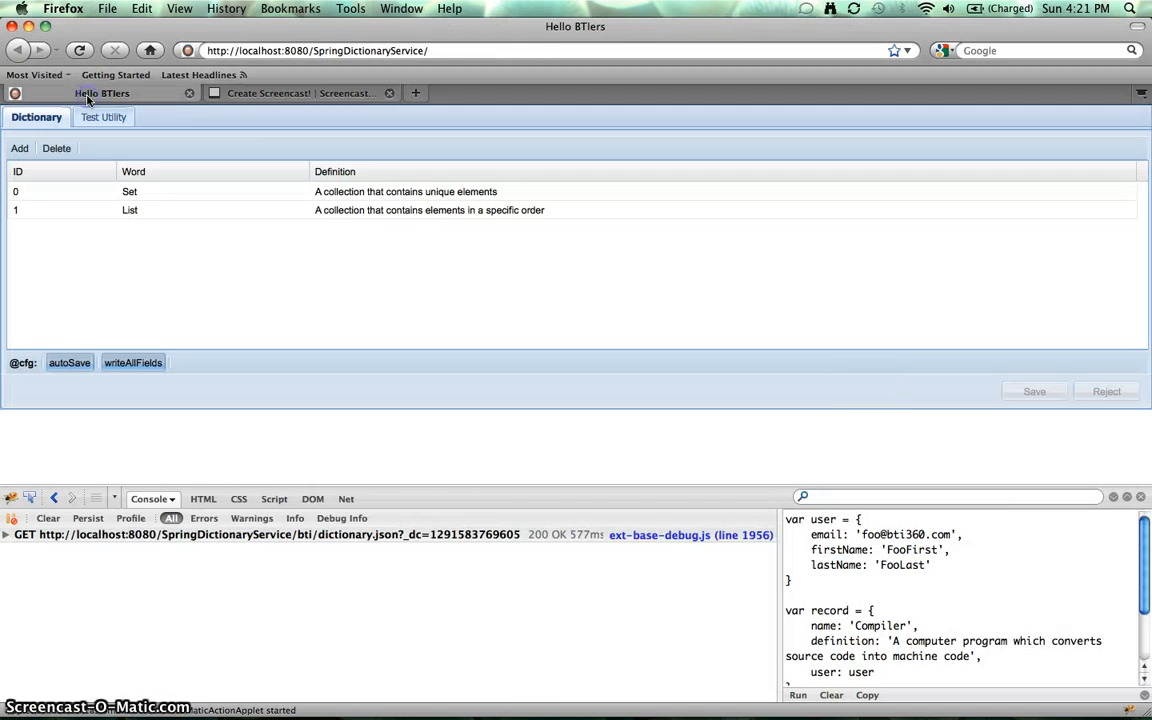
scroll("down", 3)
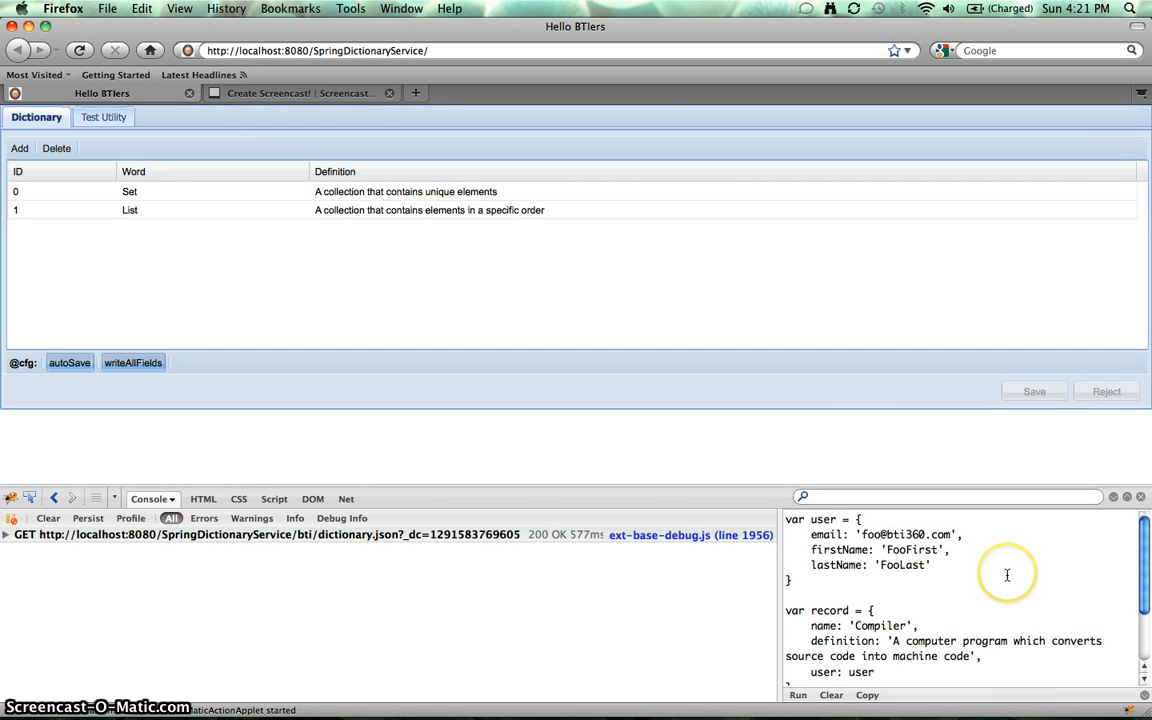
mouse_move(935, 590)
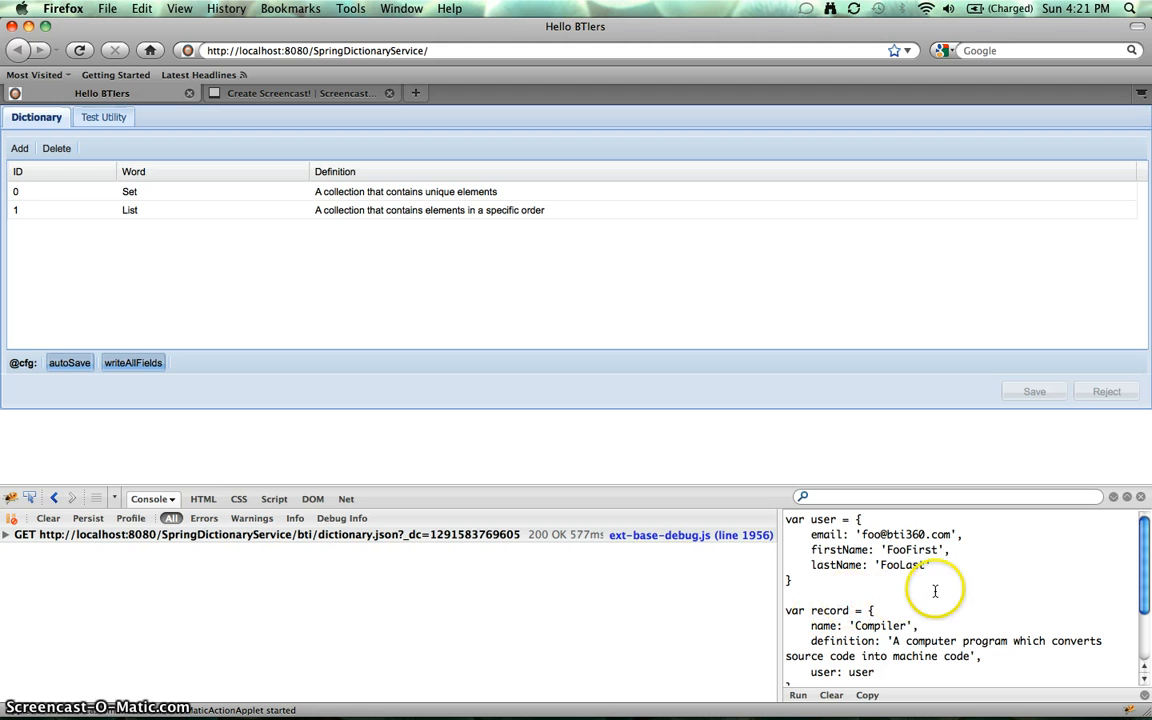
mouse_move(816, 518)
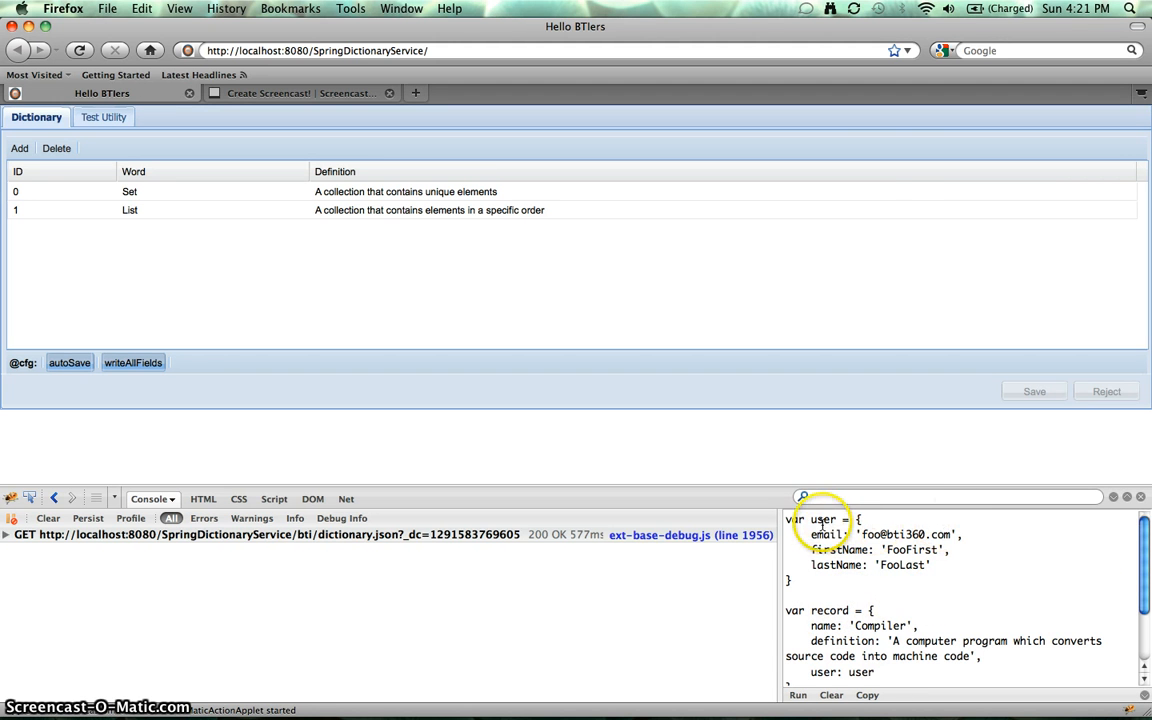
mouse_move(806, 535)
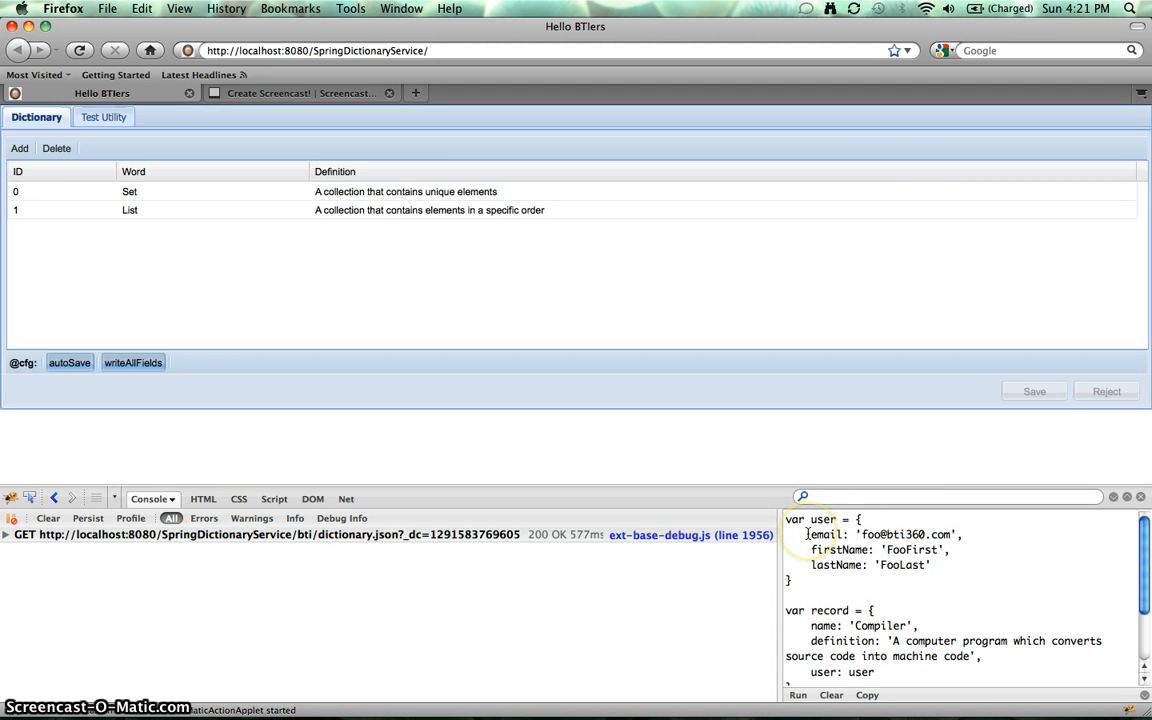
mouse_move(855, 534)
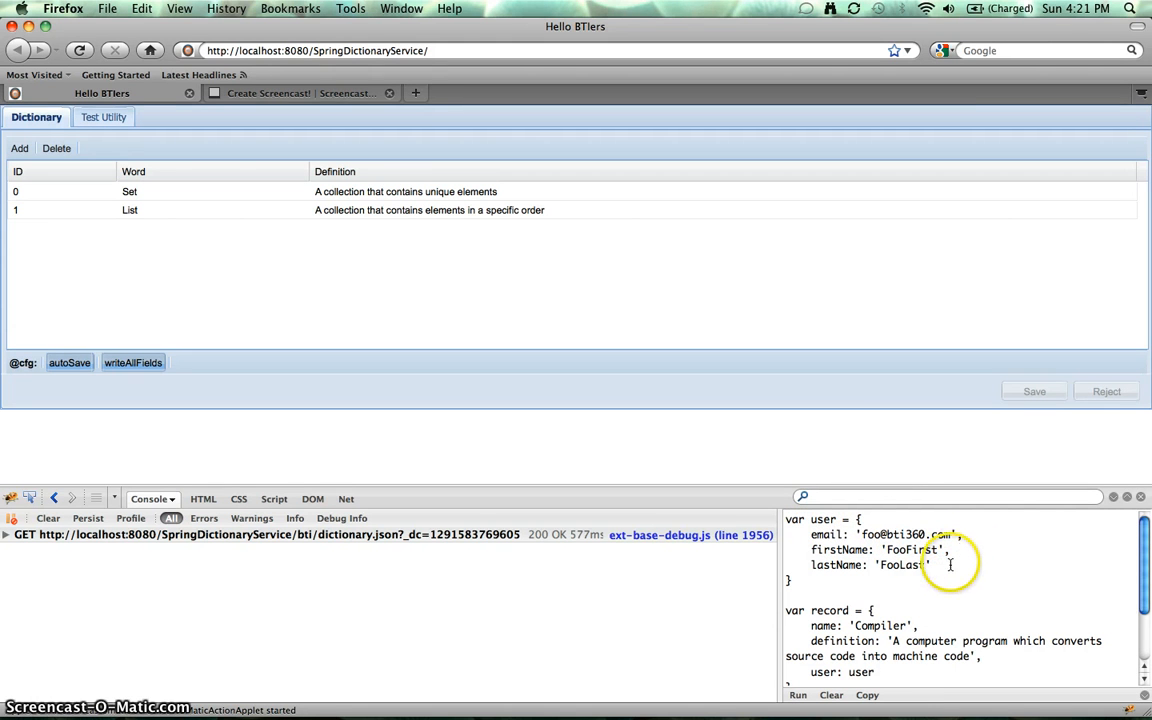
scroll("down", 3)
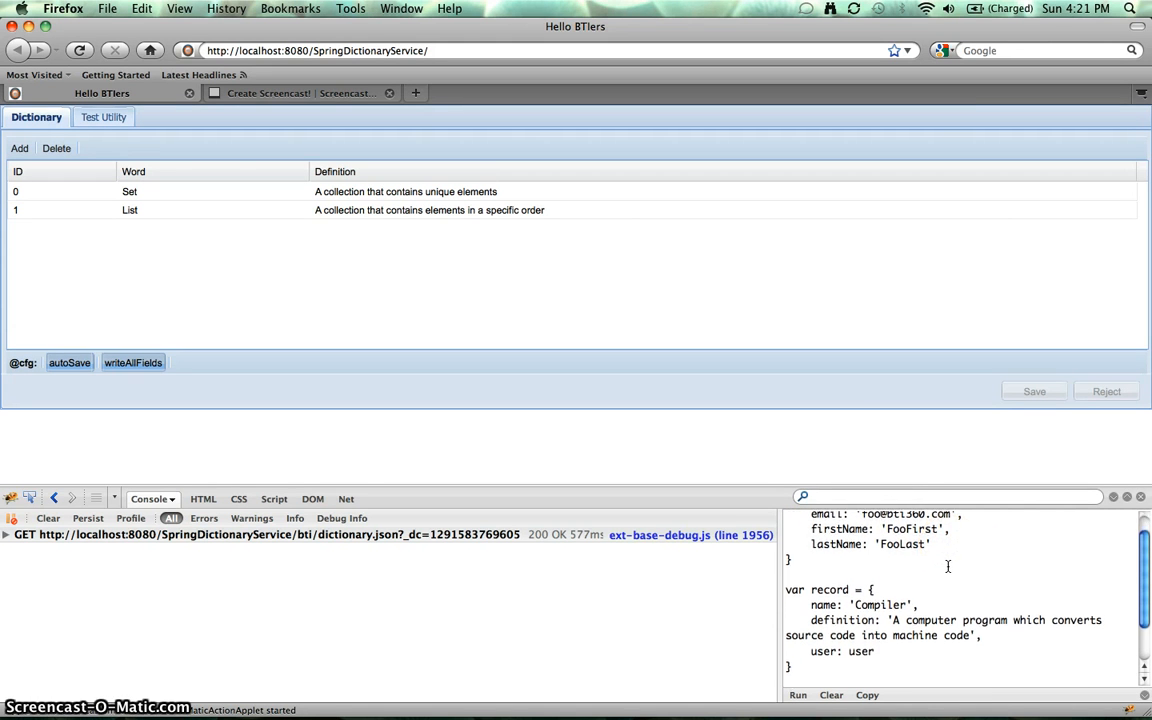
scroll("down", 3)
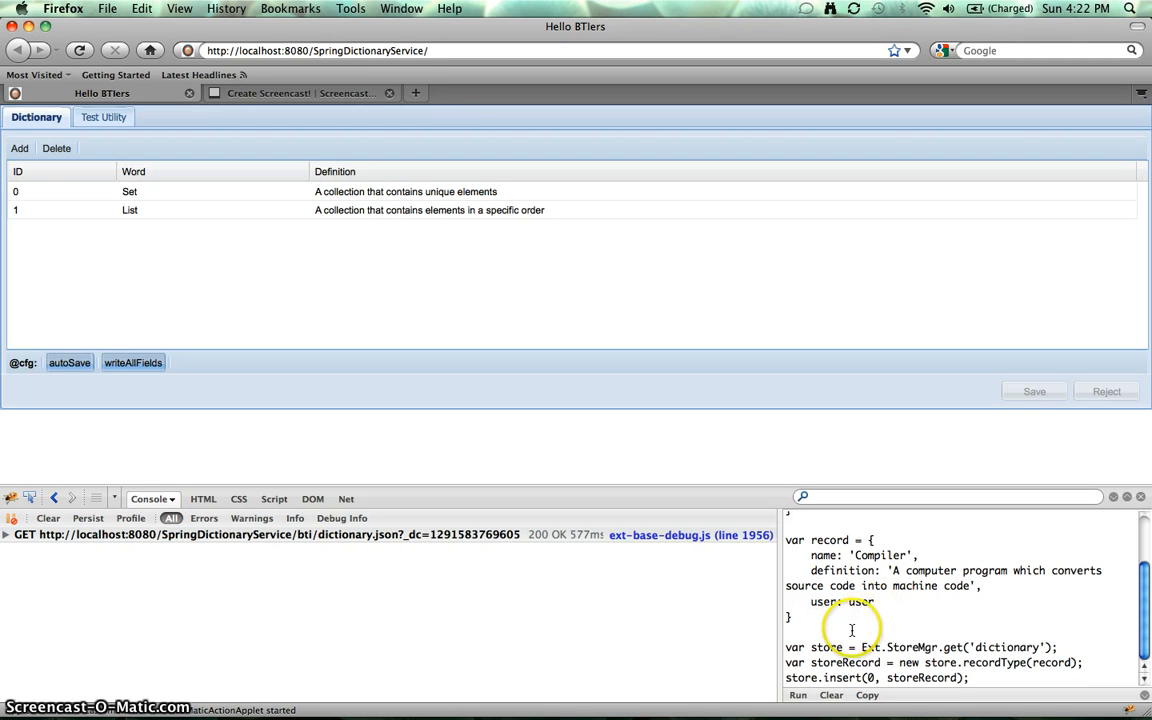
mouse_move(940, 682)
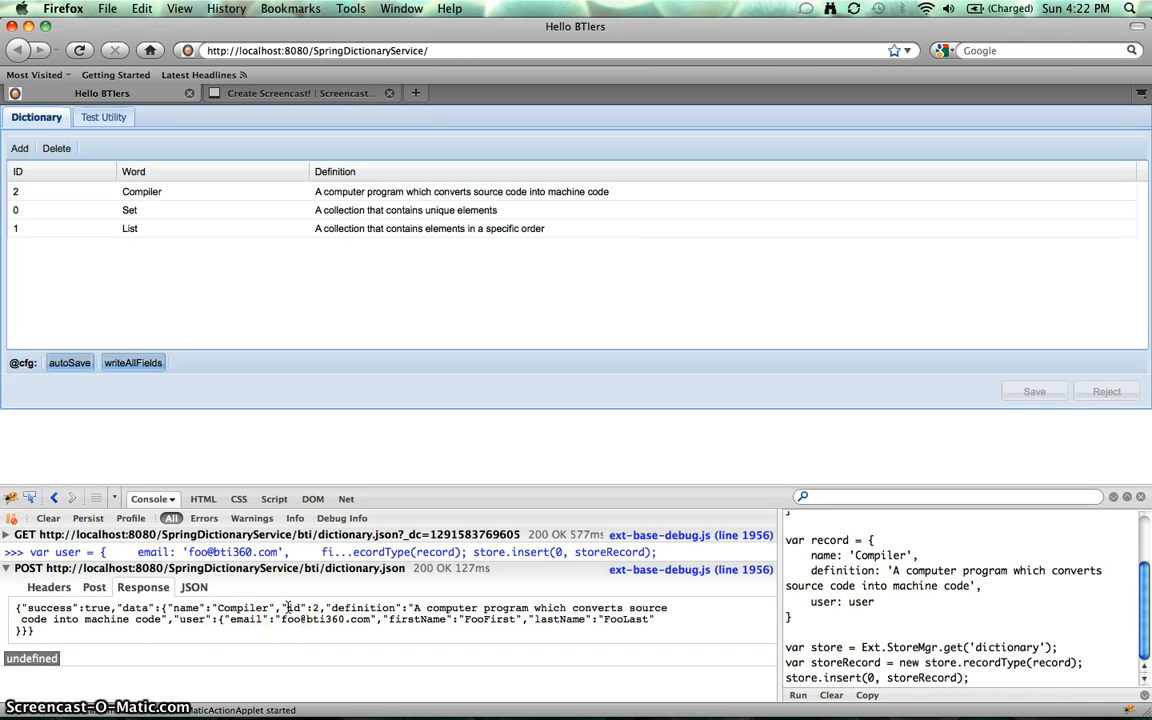
mouse_move(345, 608)
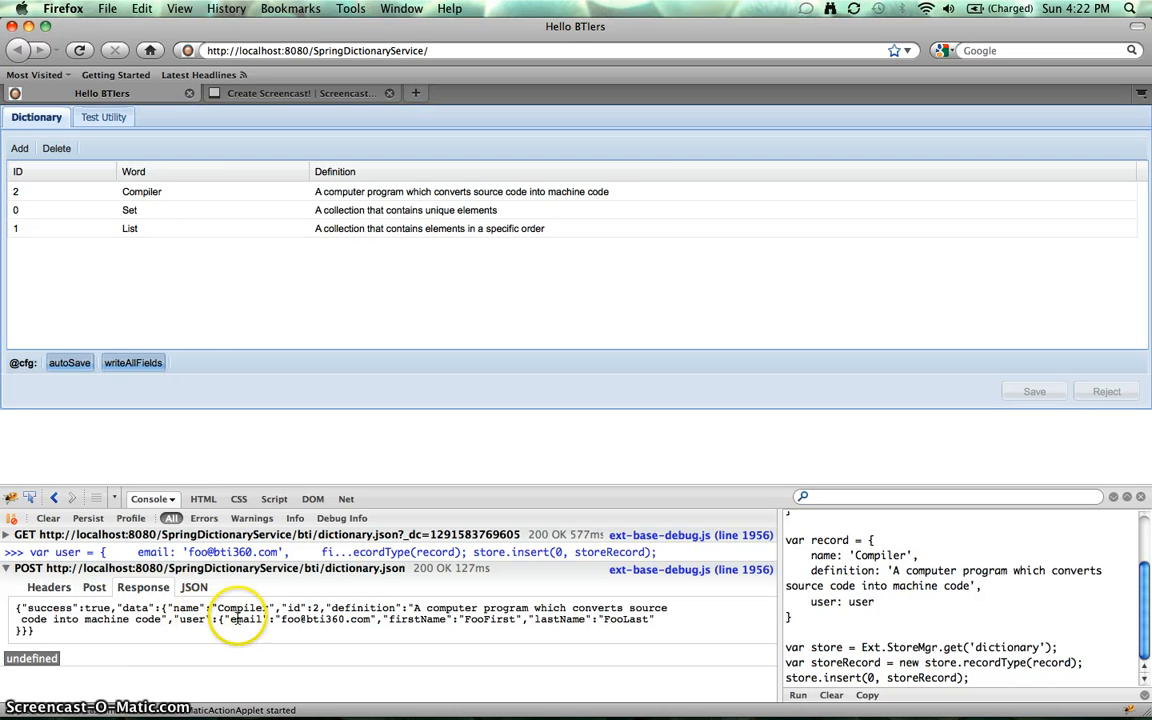
mouse_move(397, 626)
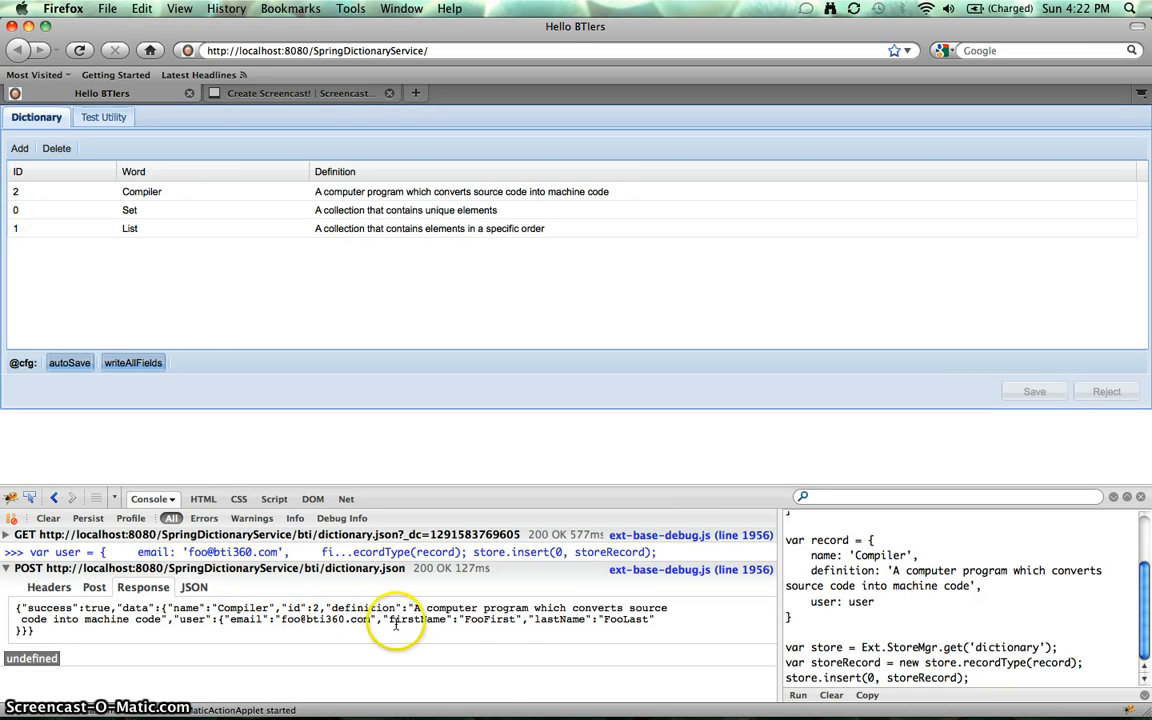
mouse_move(528, 628)
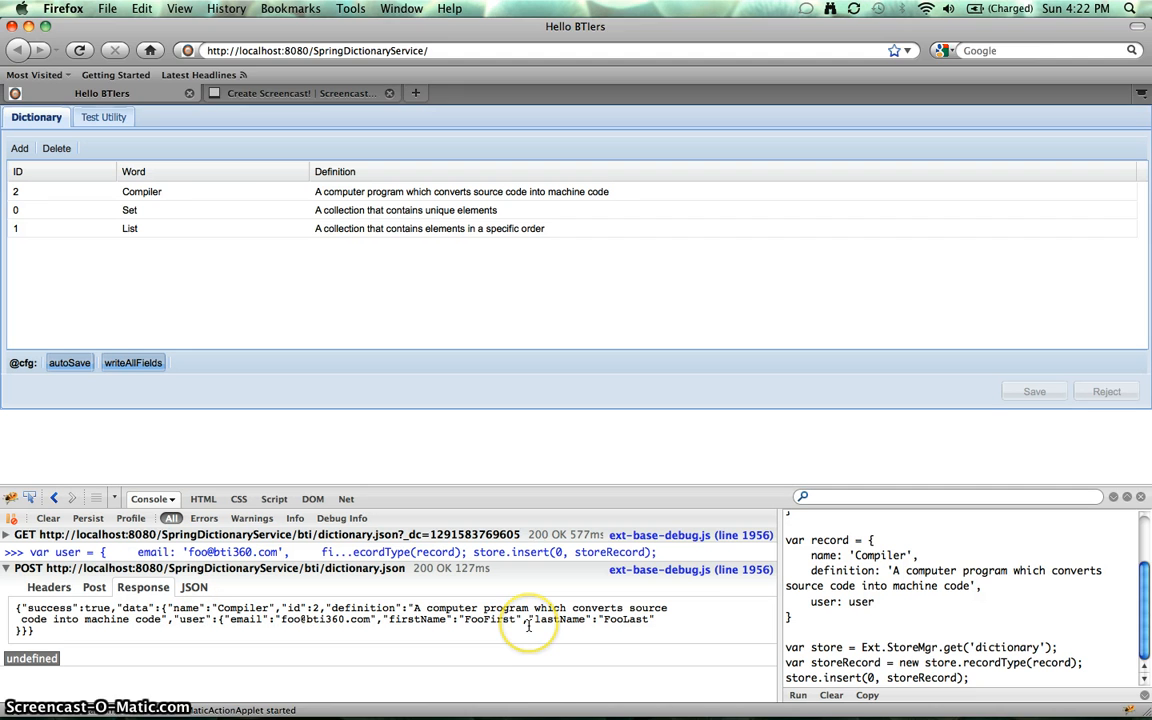
mouse_move(540, 678)
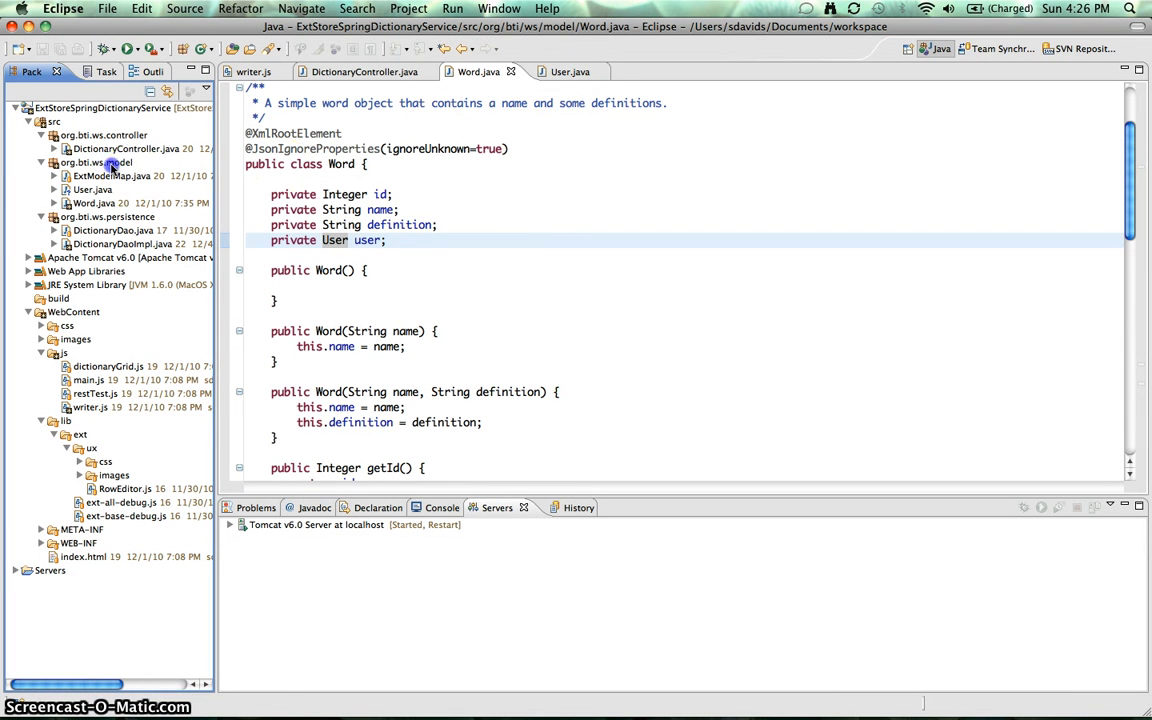
- Add a Name class to org.bti.ws.model declaring private String first and last
right_click(95, 162)
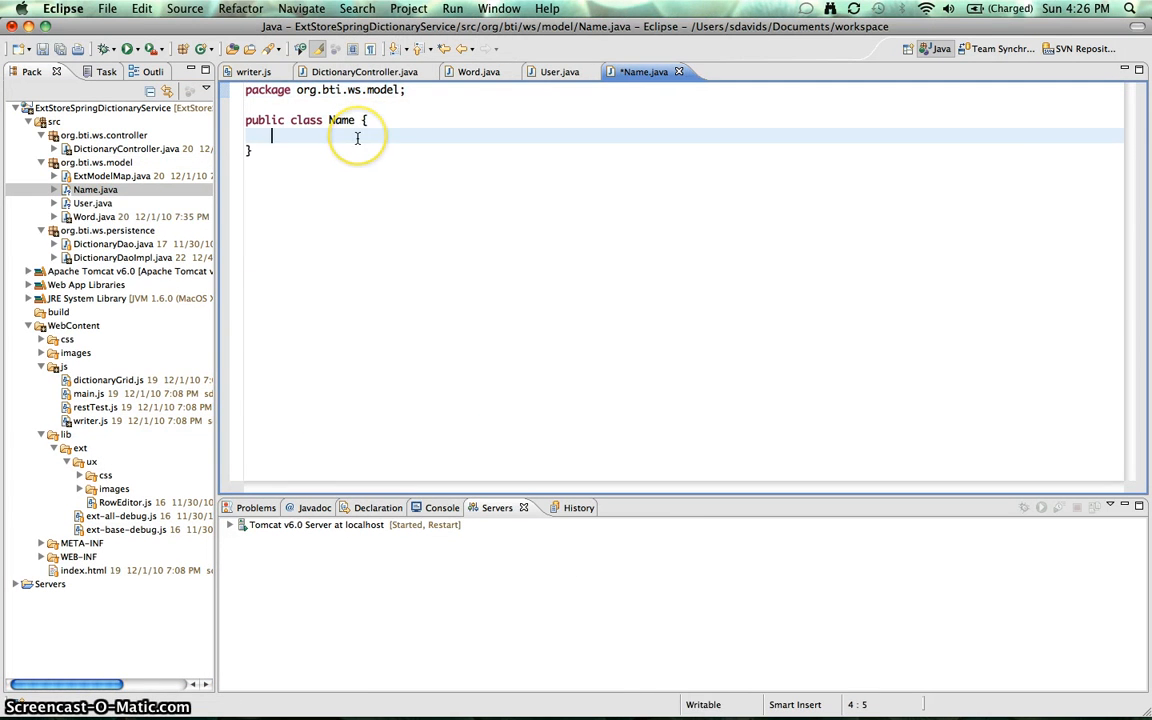
type("private")
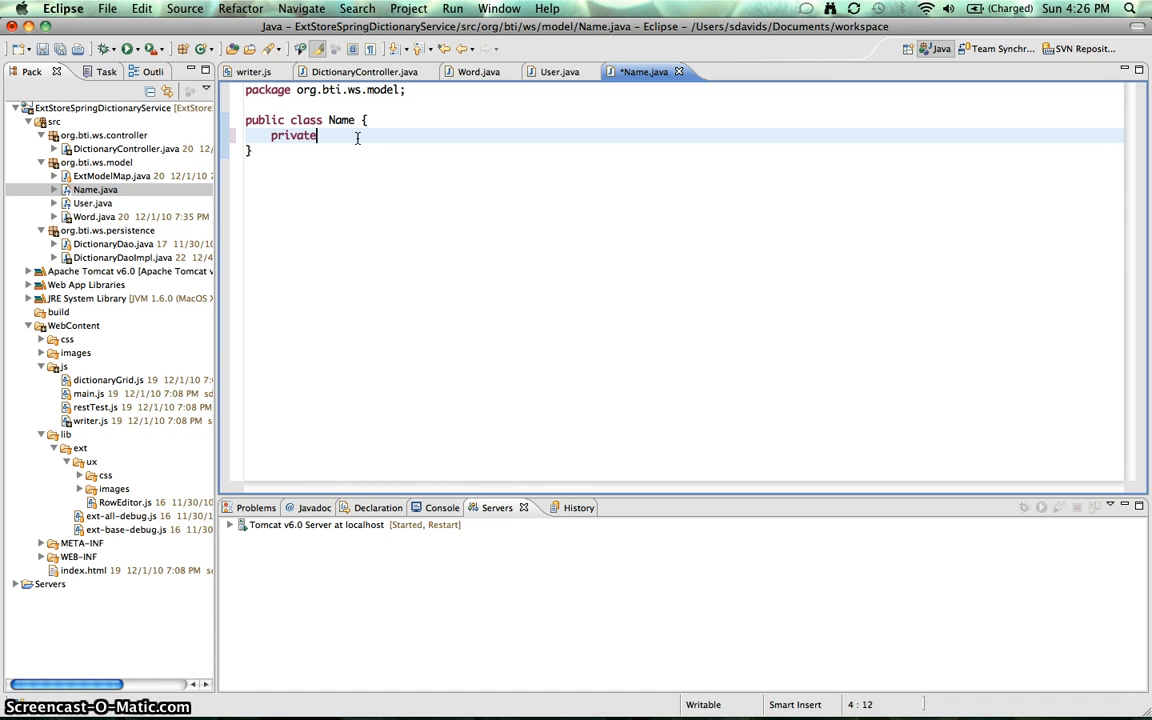
type("String")
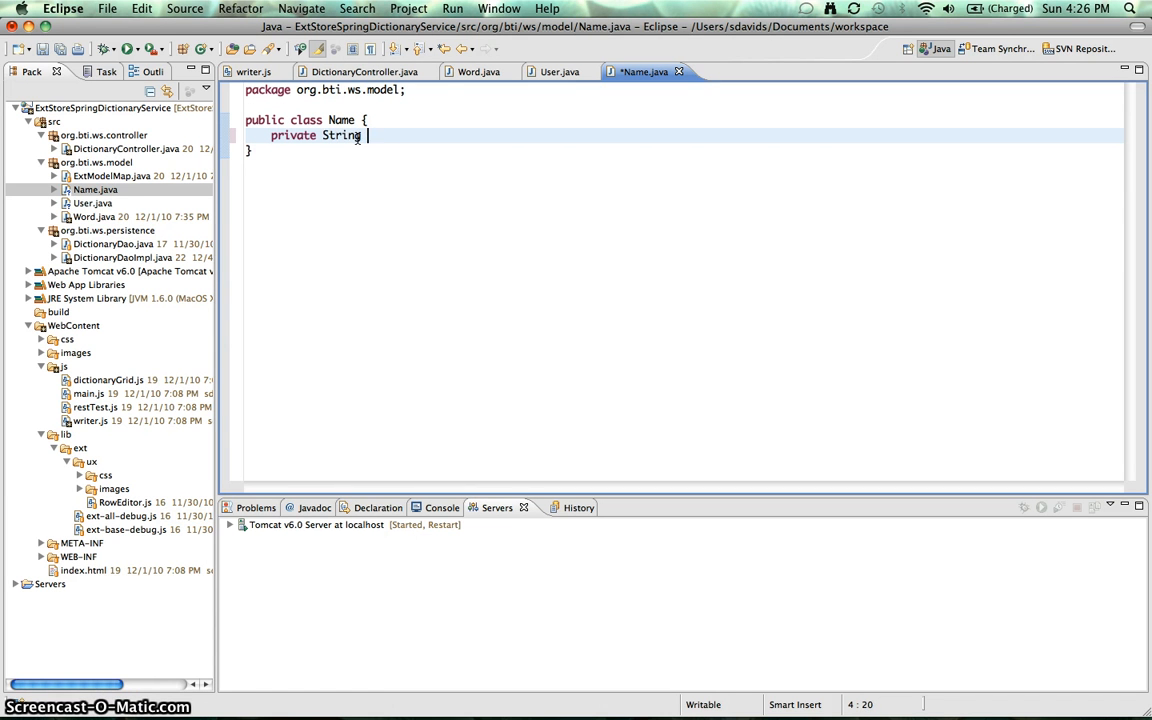
type("first;")
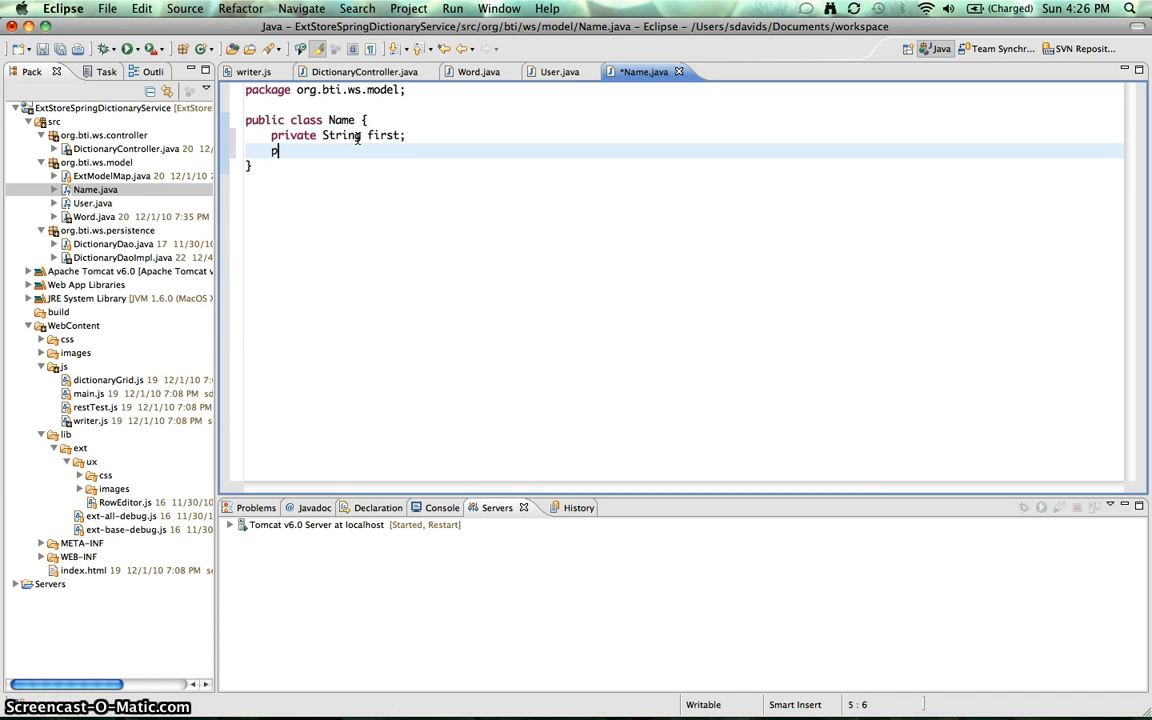
type("rivate String")
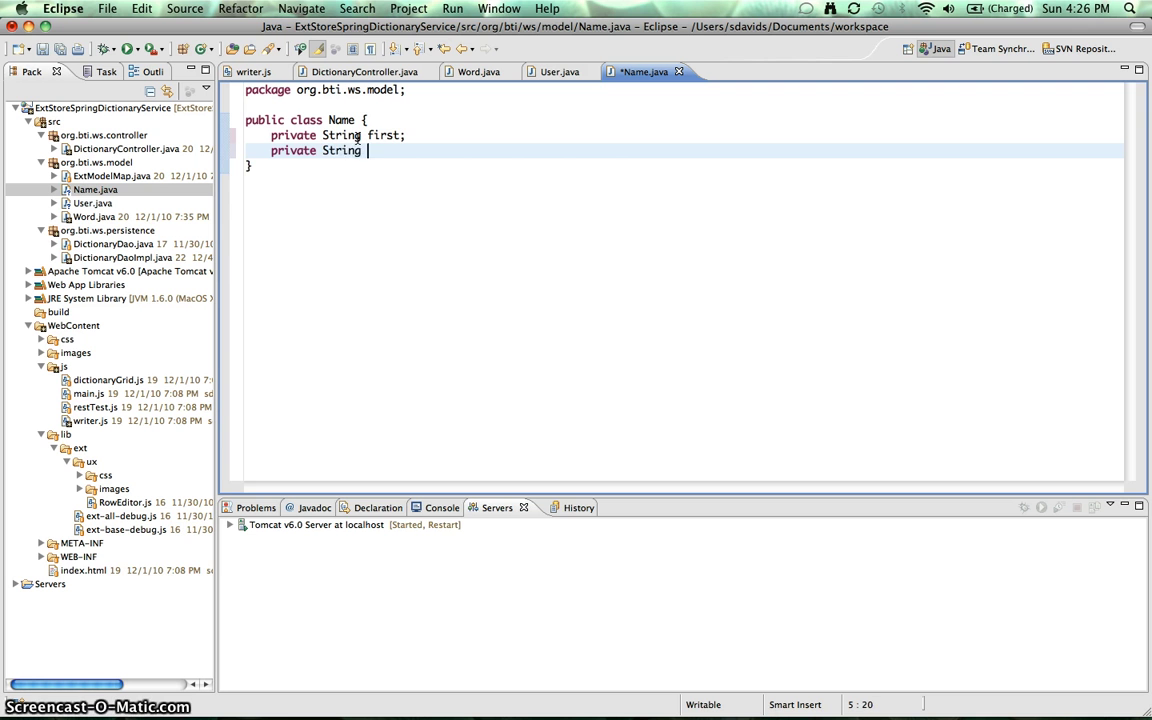
type("last;")
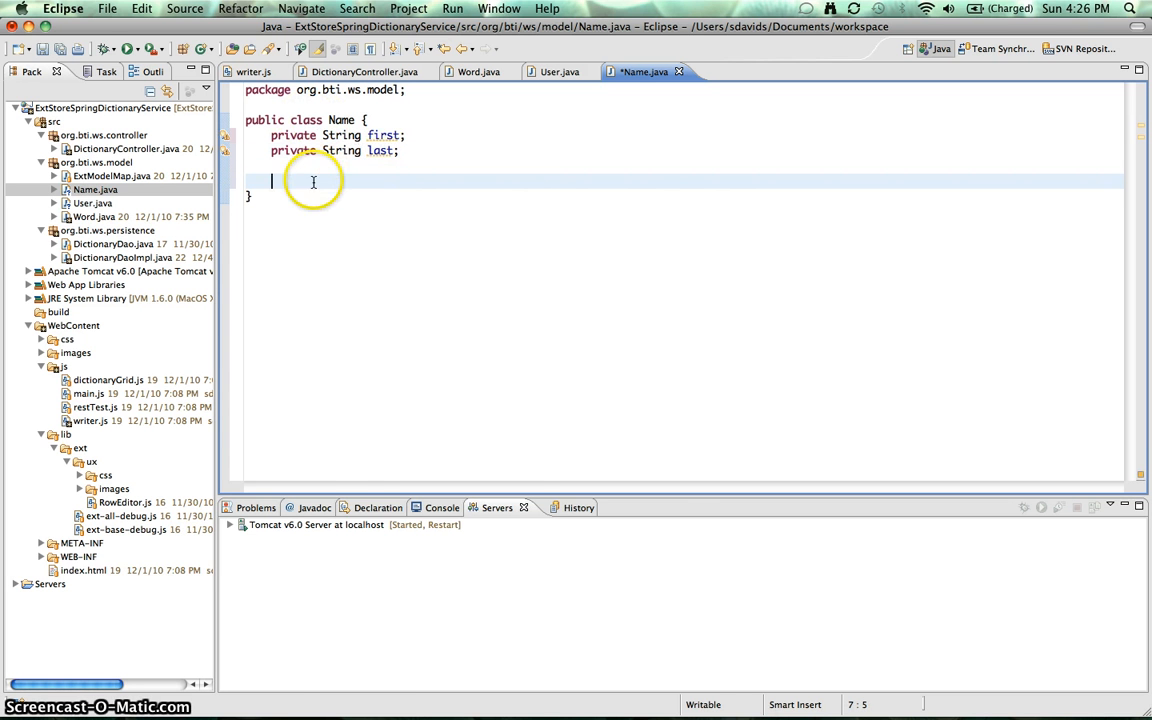
- Generate getters and setters for first and last in Name, then view User.java
right_click(313, 181)
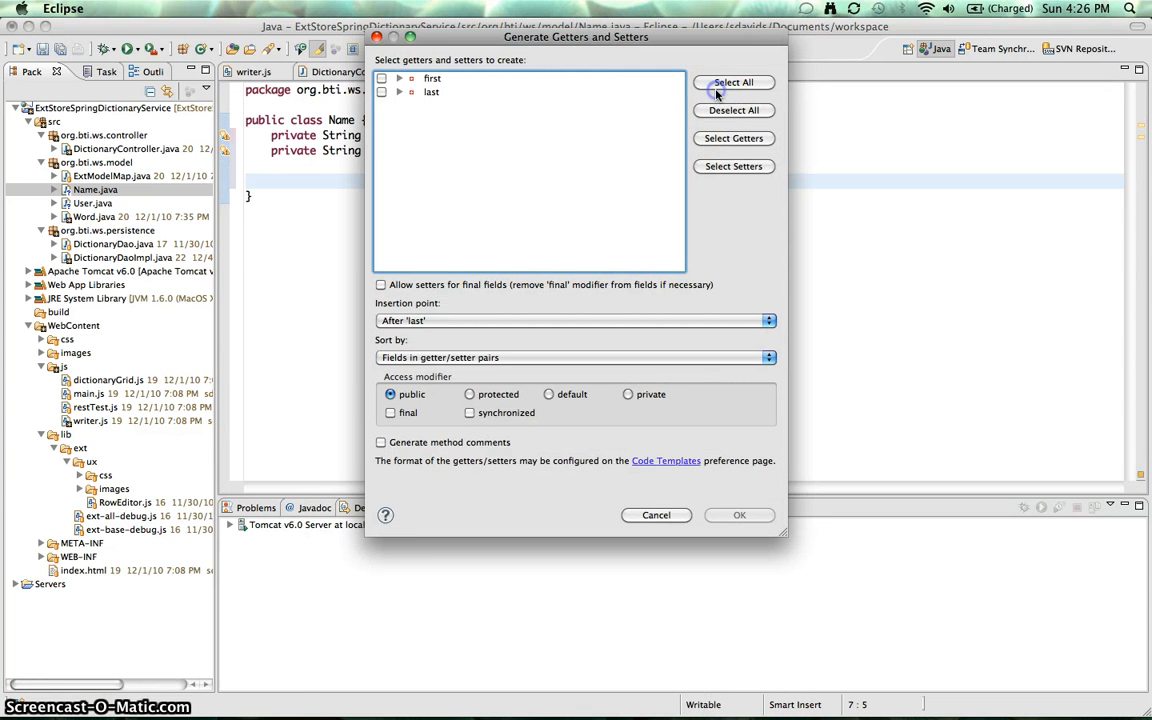
left_click(739, 515)
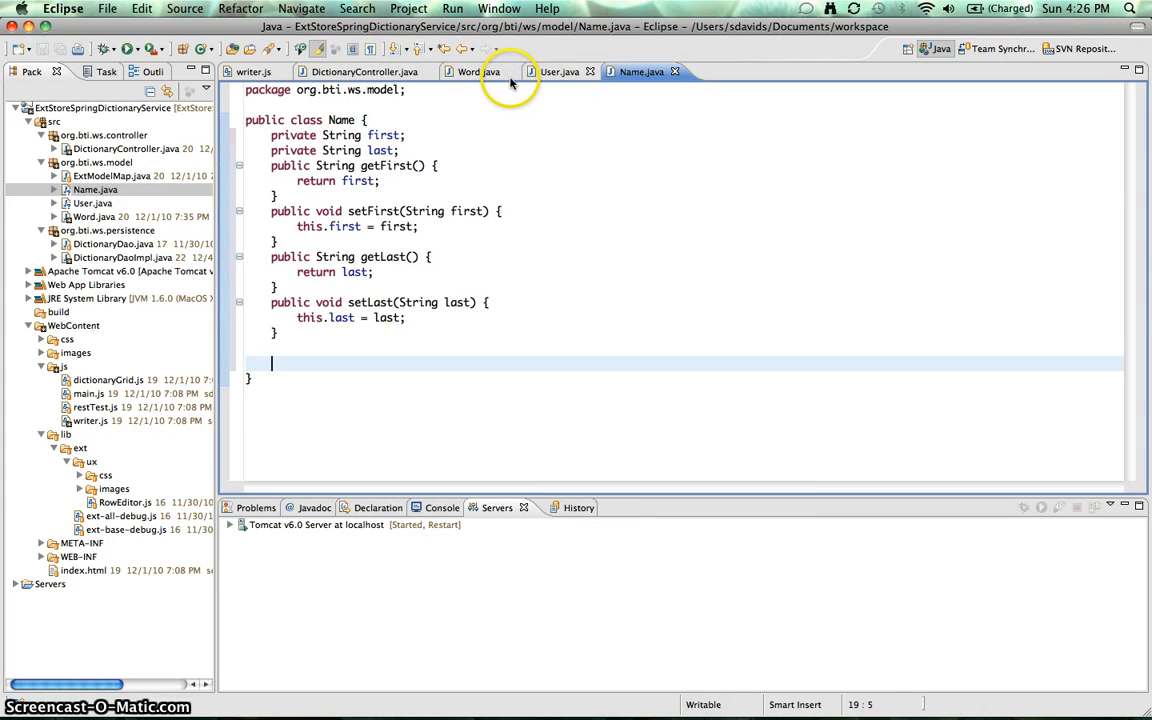
left_click(559, 71)
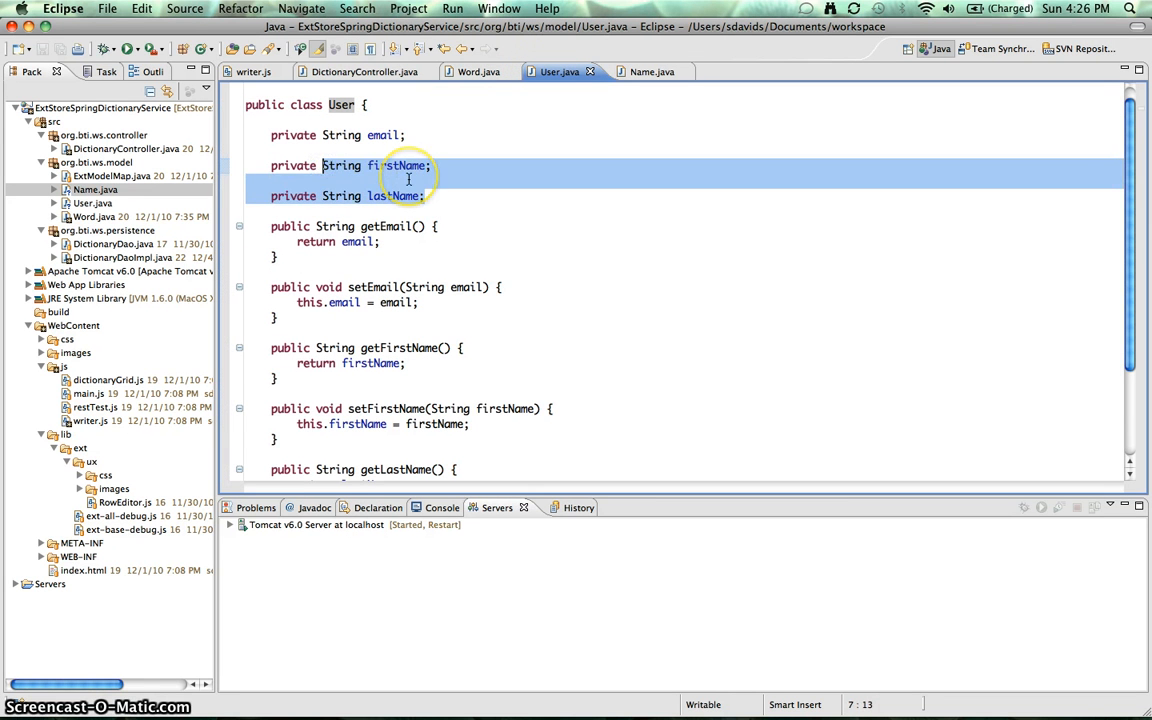
- Declare a Name name field in User.java and save the class
type("Name nam")
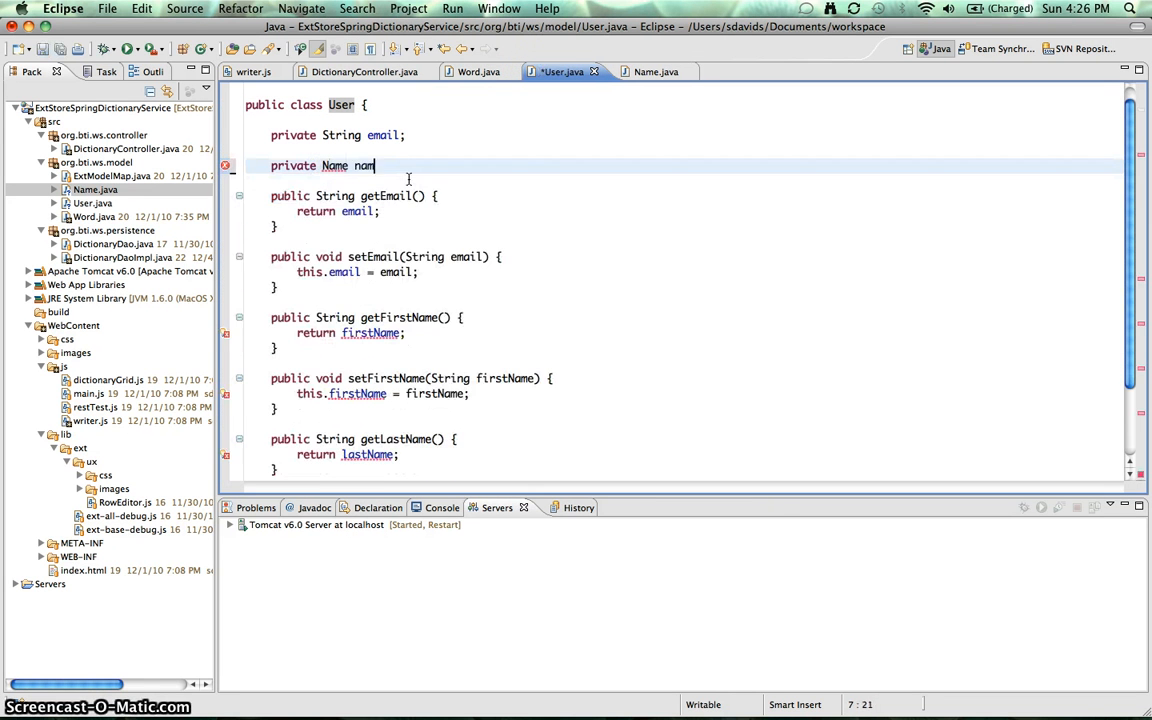
type("e;")
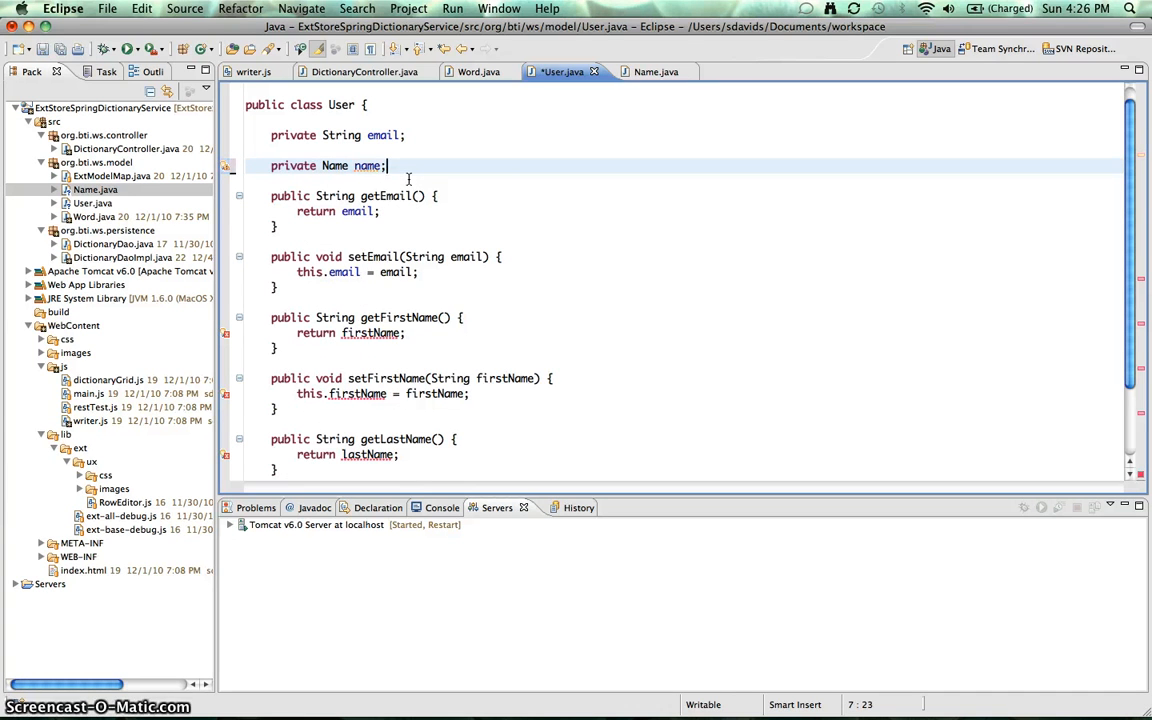
key("Cmd+s")
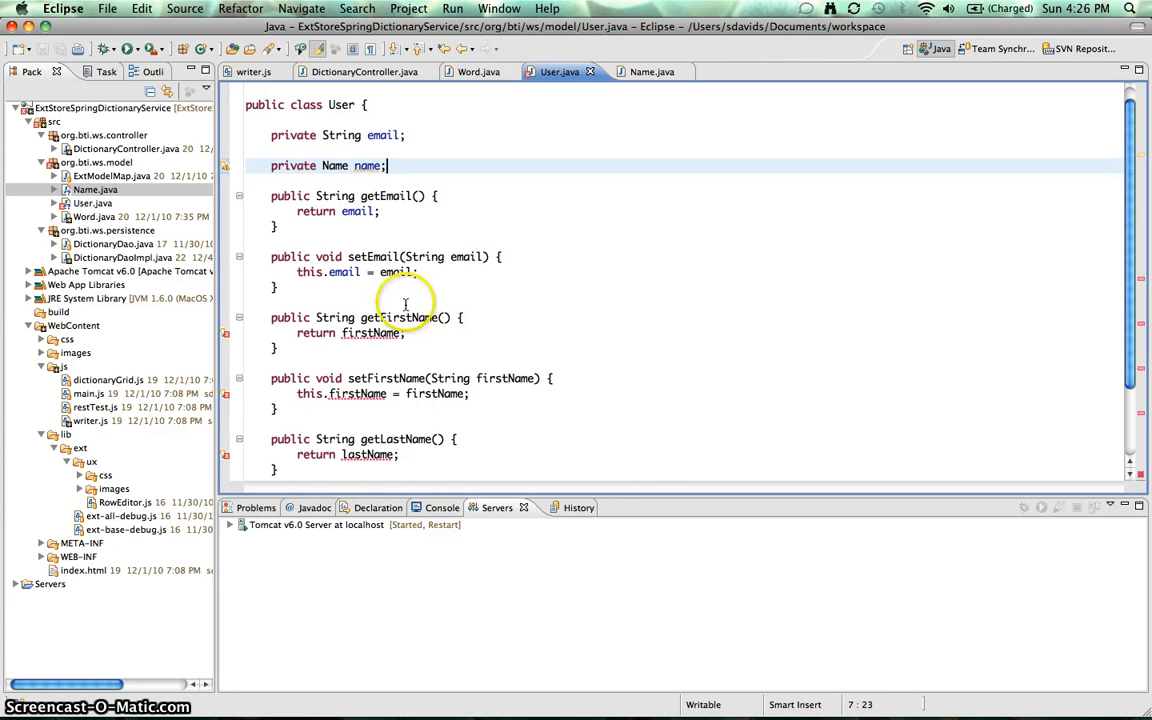
mouse_move(410, 317)
type("Name")
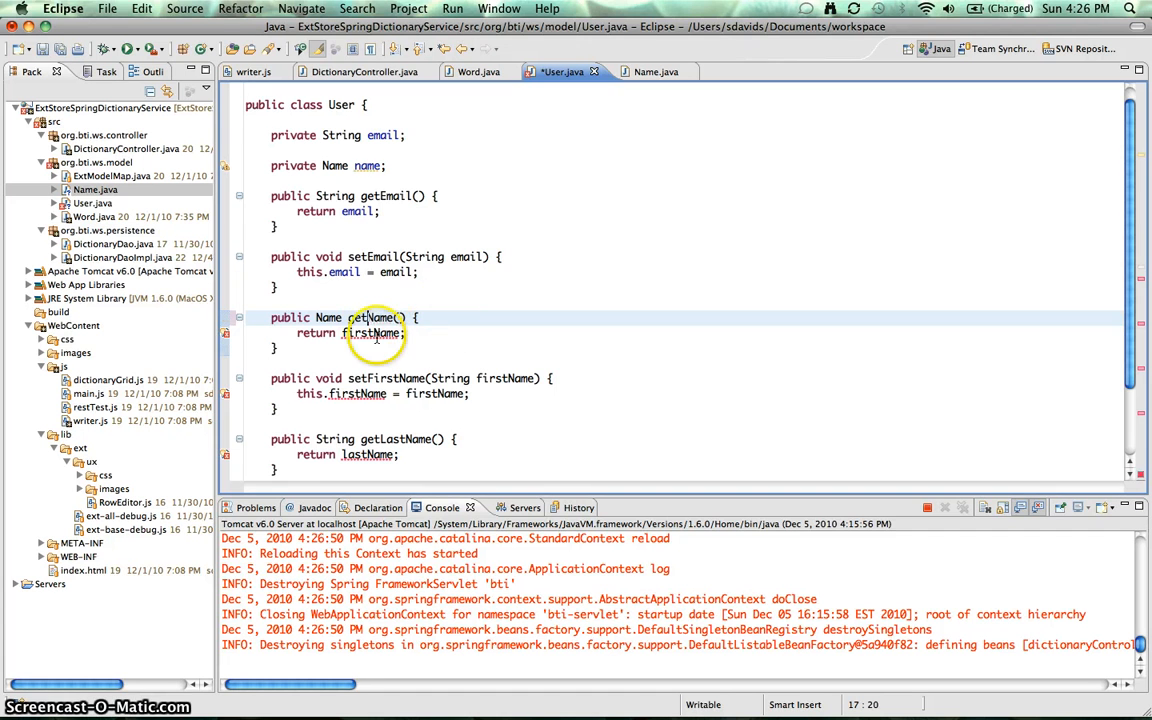
- Change the name accessors so setName takes a Name instead of a String
type("name")
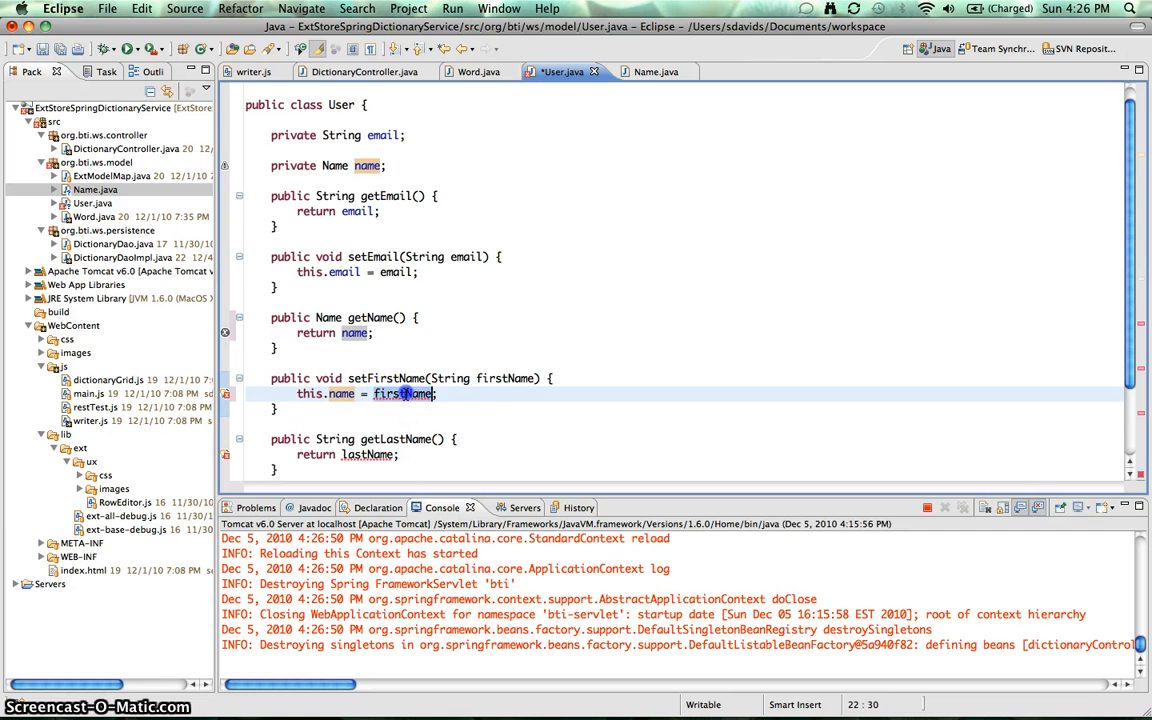
type("name")
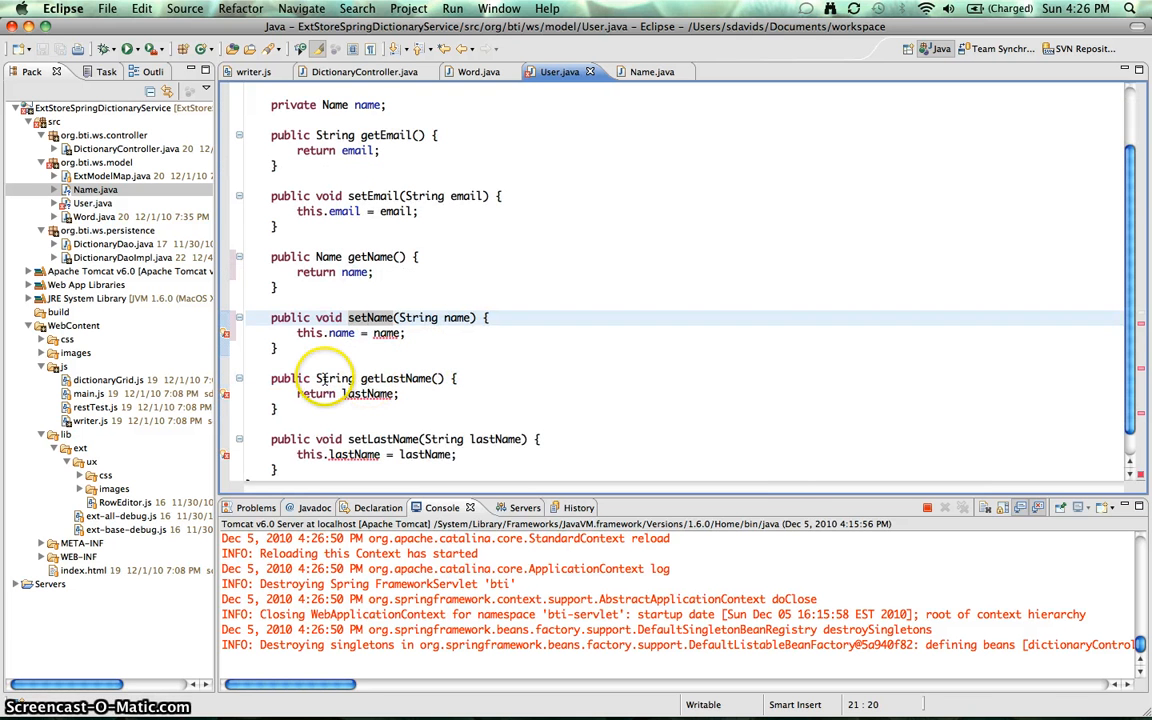
scroll("down", 3)
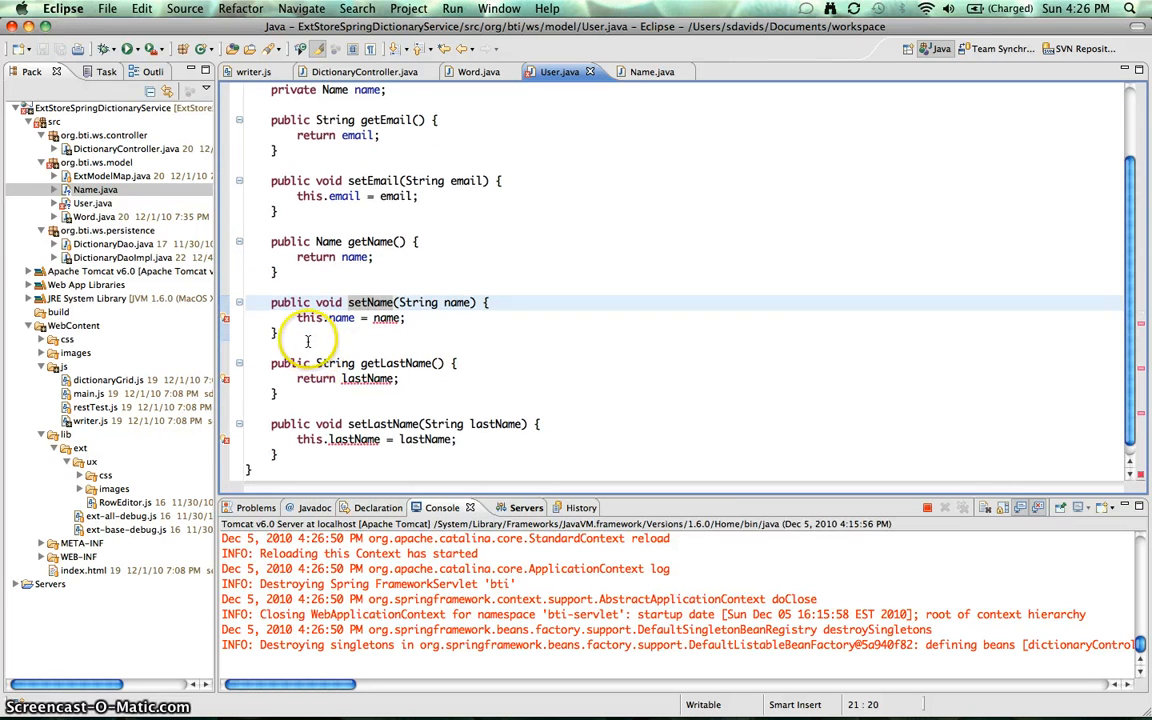
double_click(421, 302)
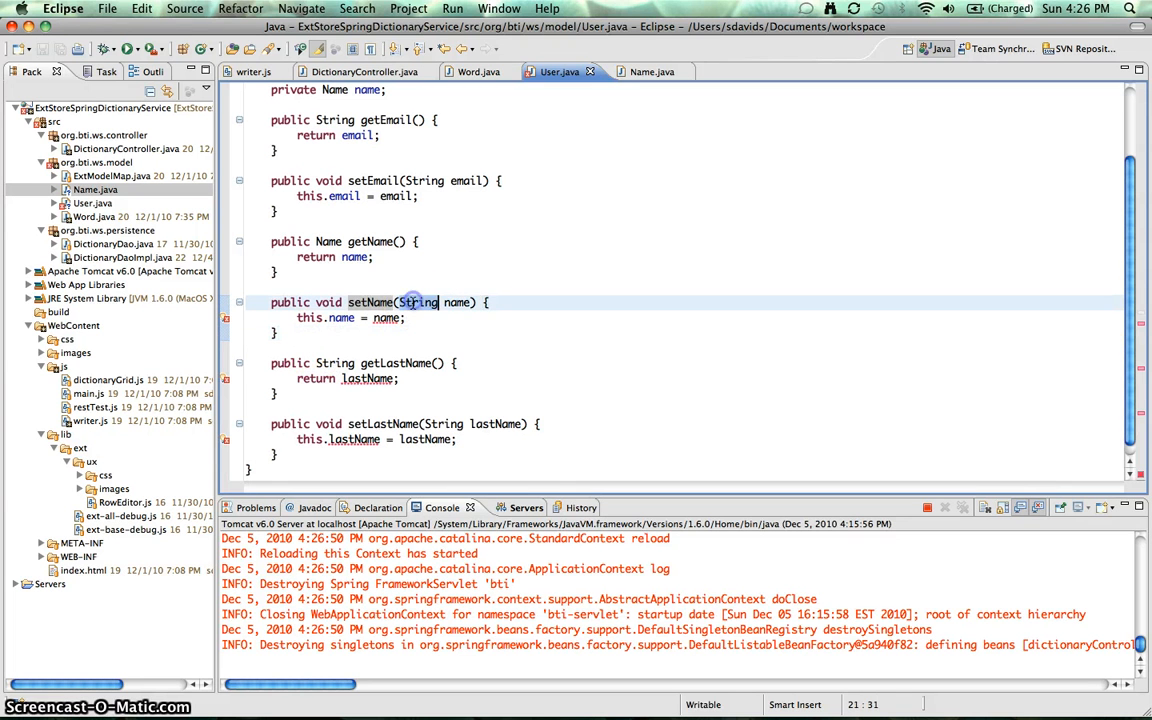
type("Name")
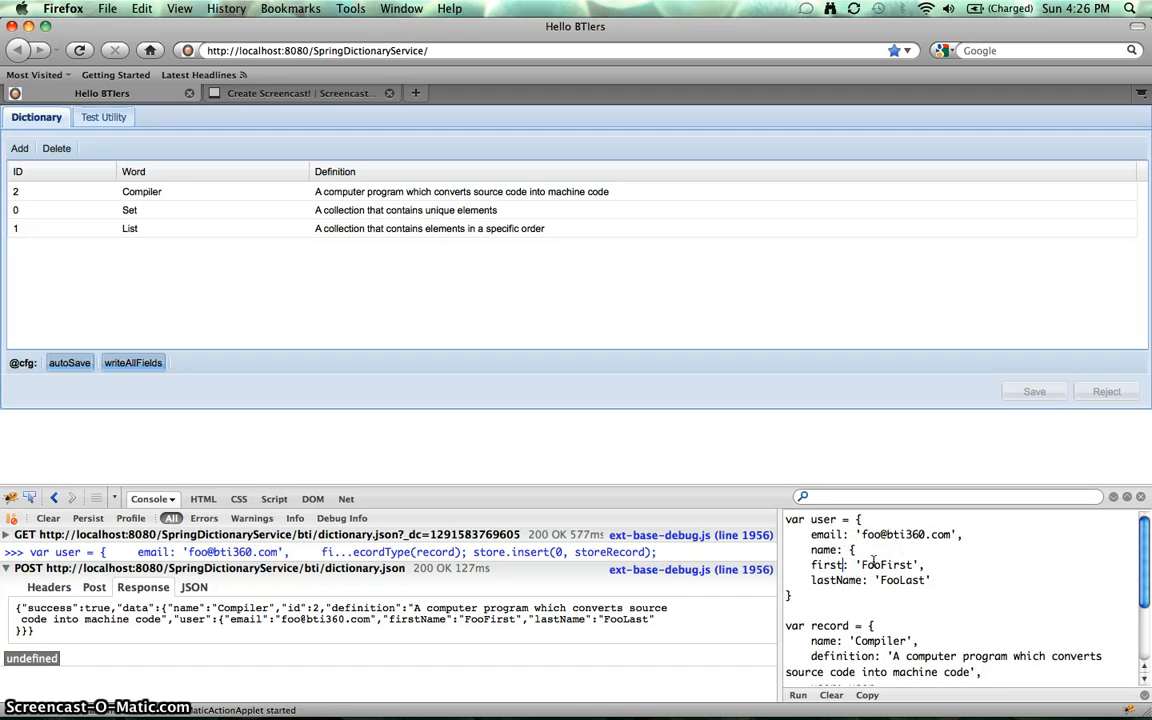
- Rename firstName/lastName to first/last under name, rerun the script, and inspect the POST
double_click(846, 580)
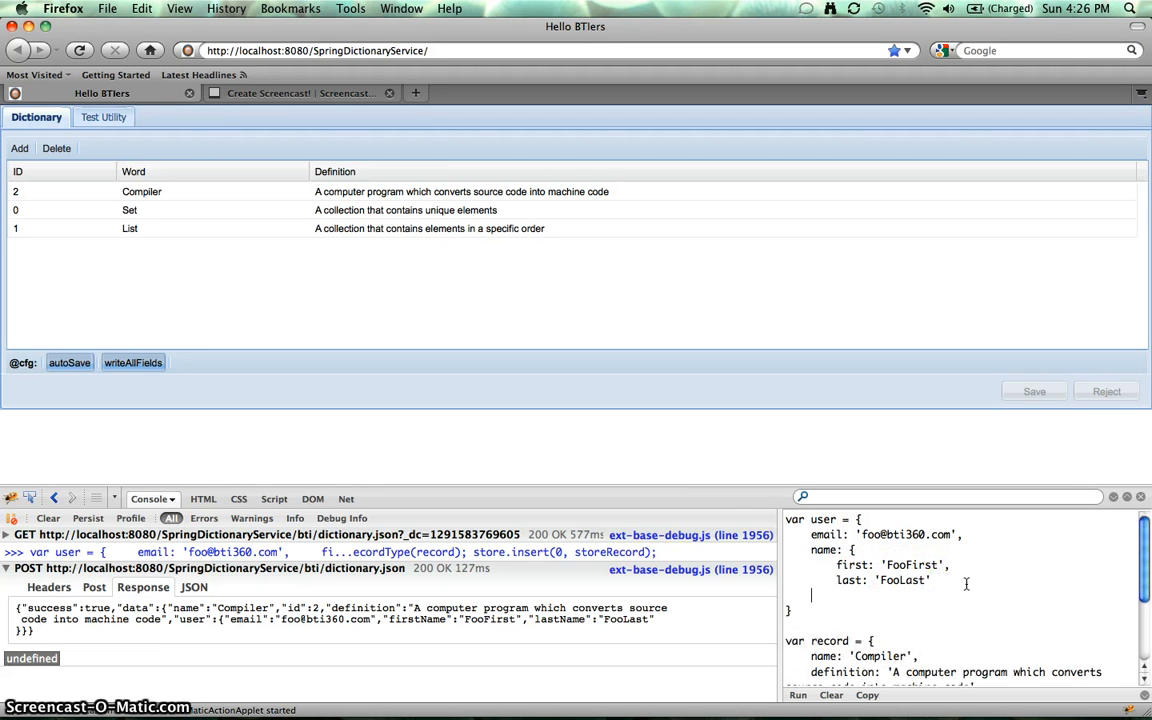
left_click(797, 698)
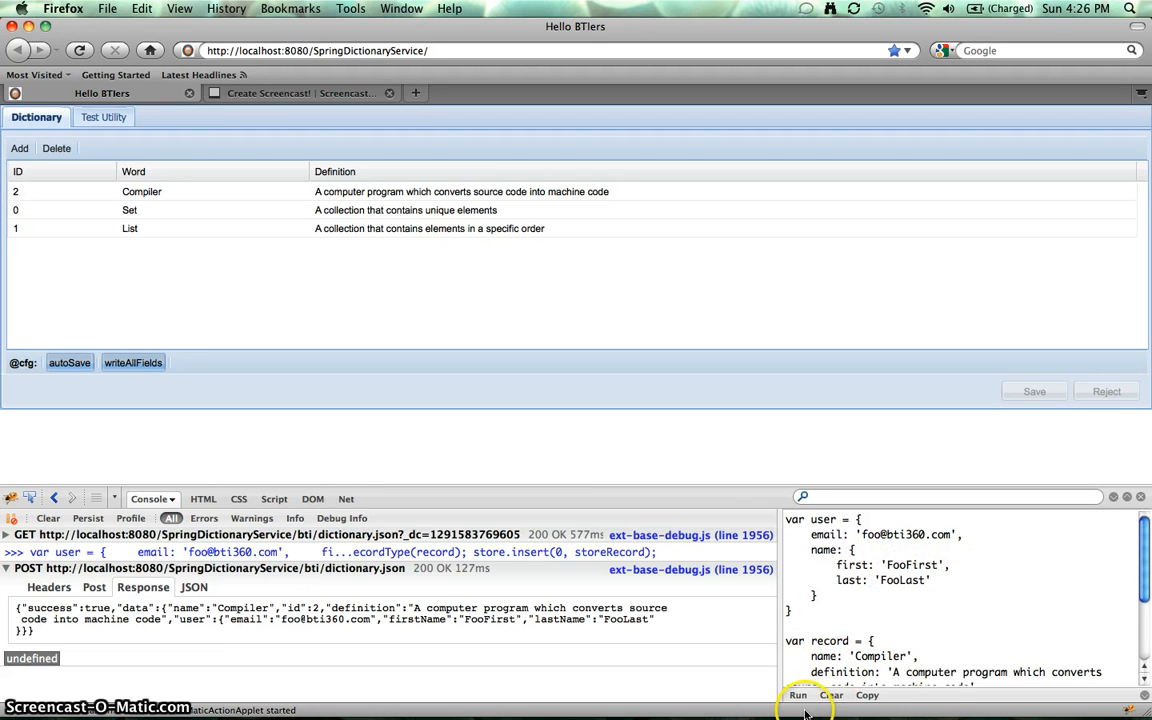
left_click(797, 696)
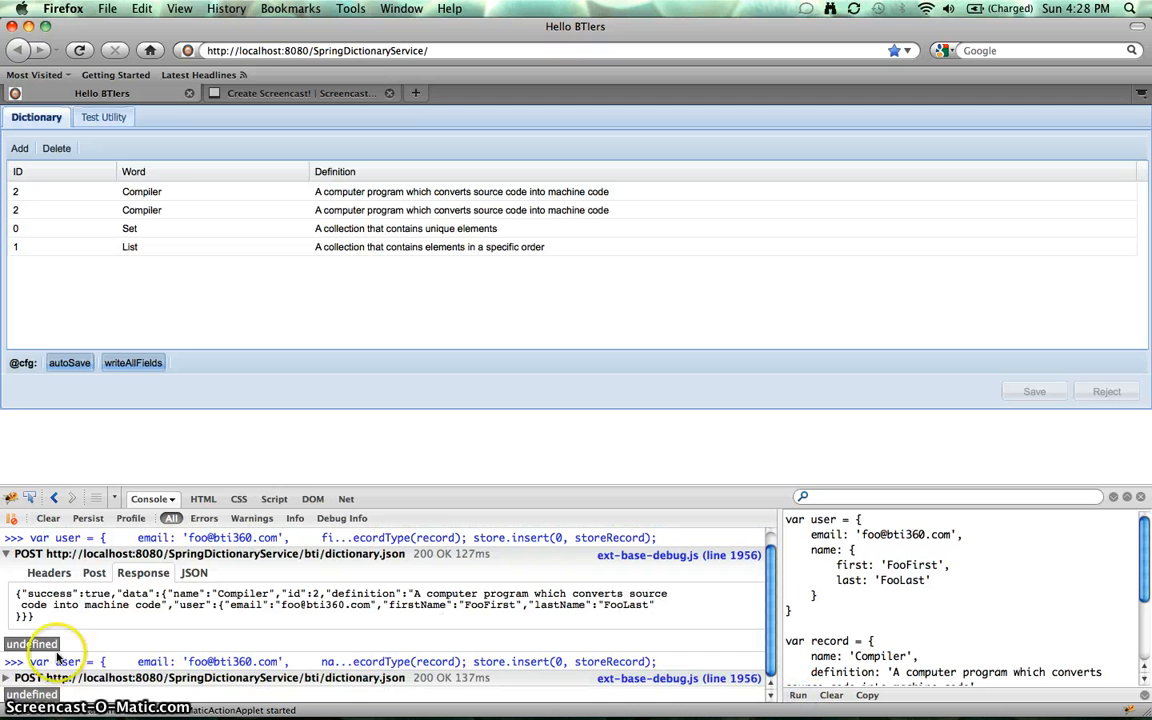
scroll("down", 3)
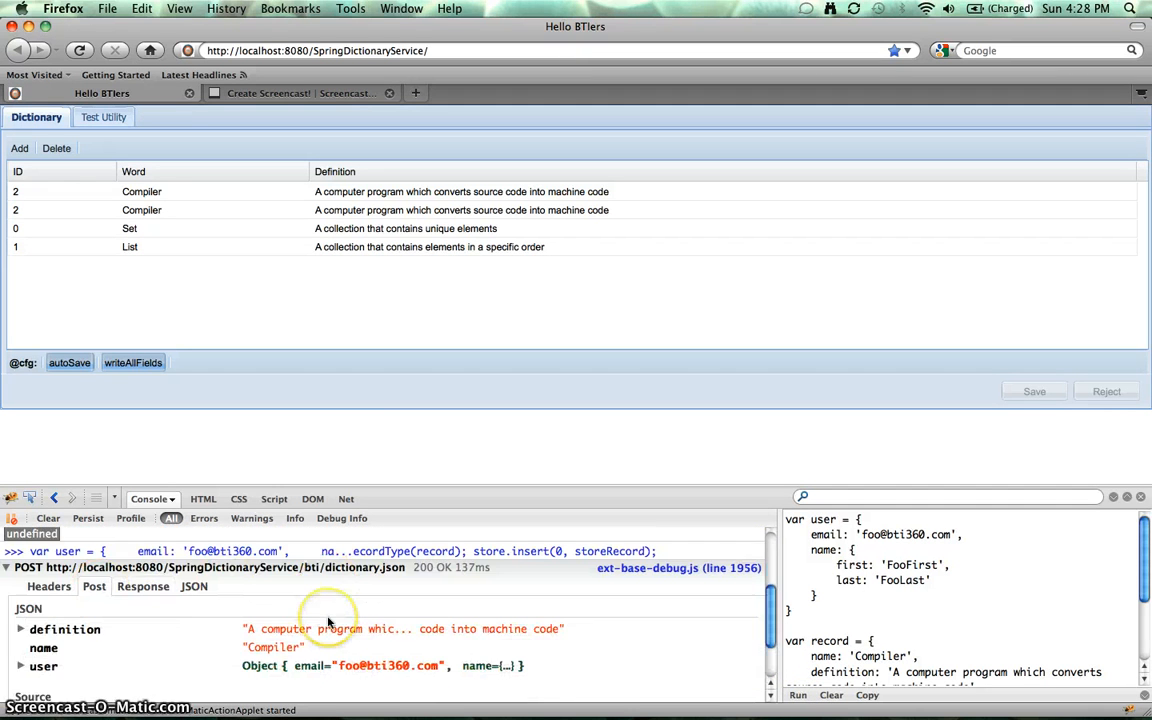
left_click(22, 649)
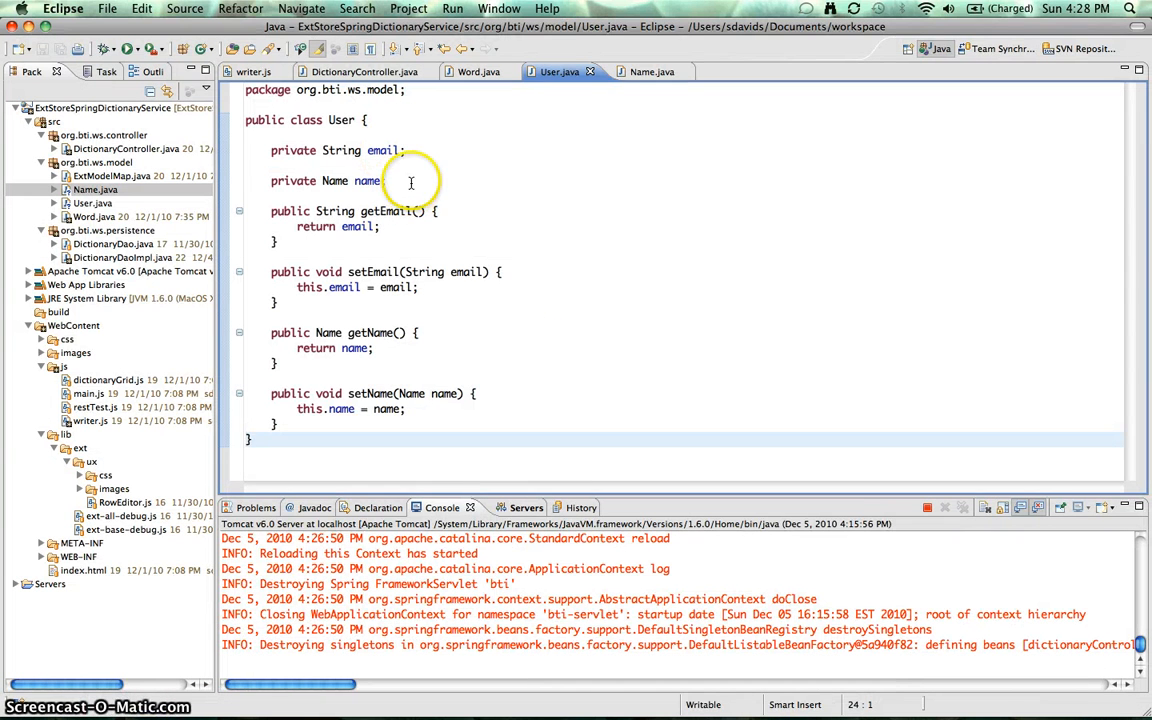
- Write a public User(String first, String last) constructor below User.java's fields
type("U")
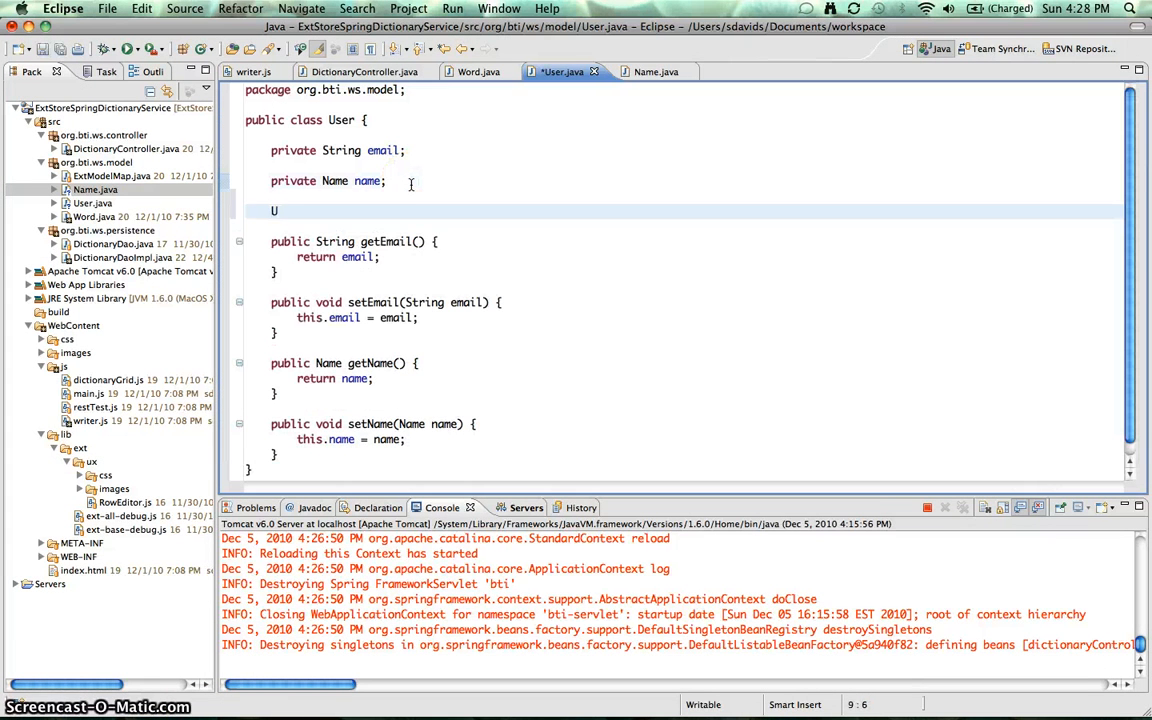
type("ser()")
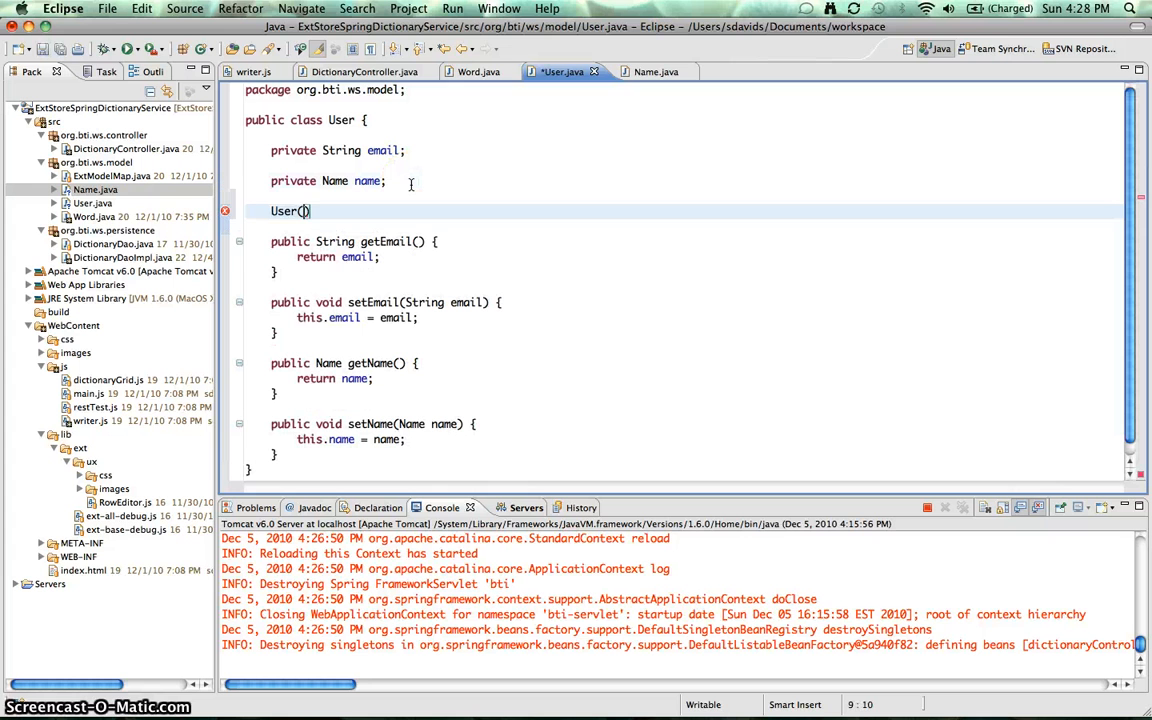
type("String first,")
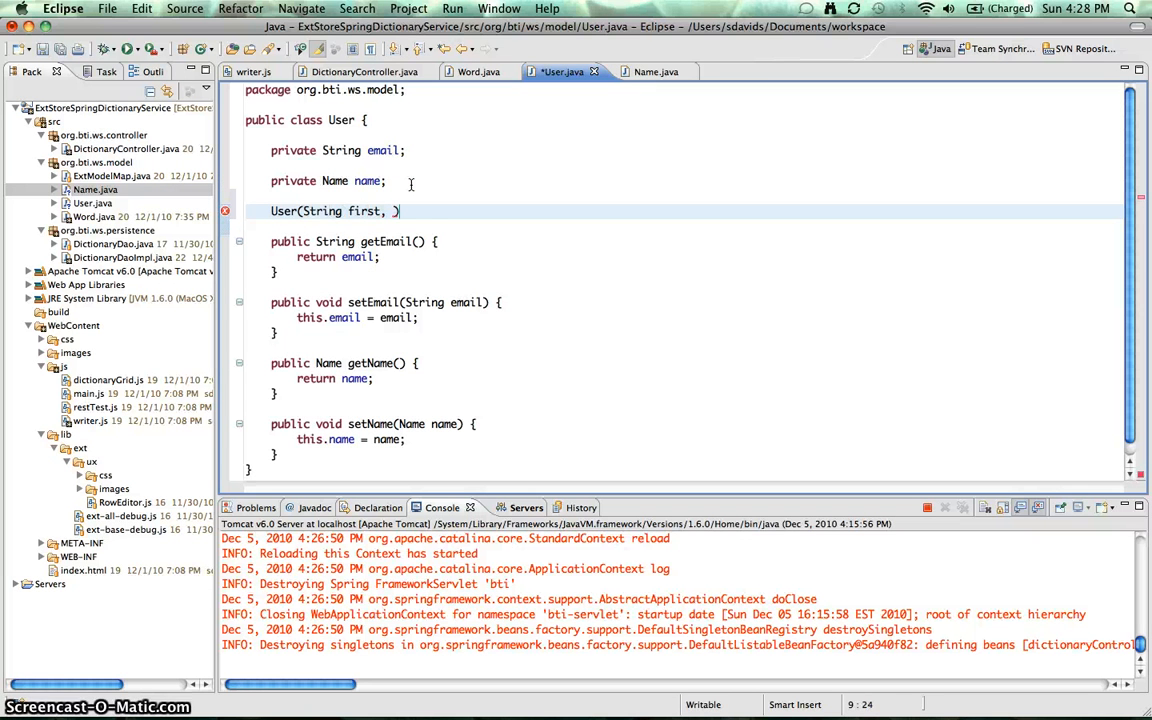
type("String)")
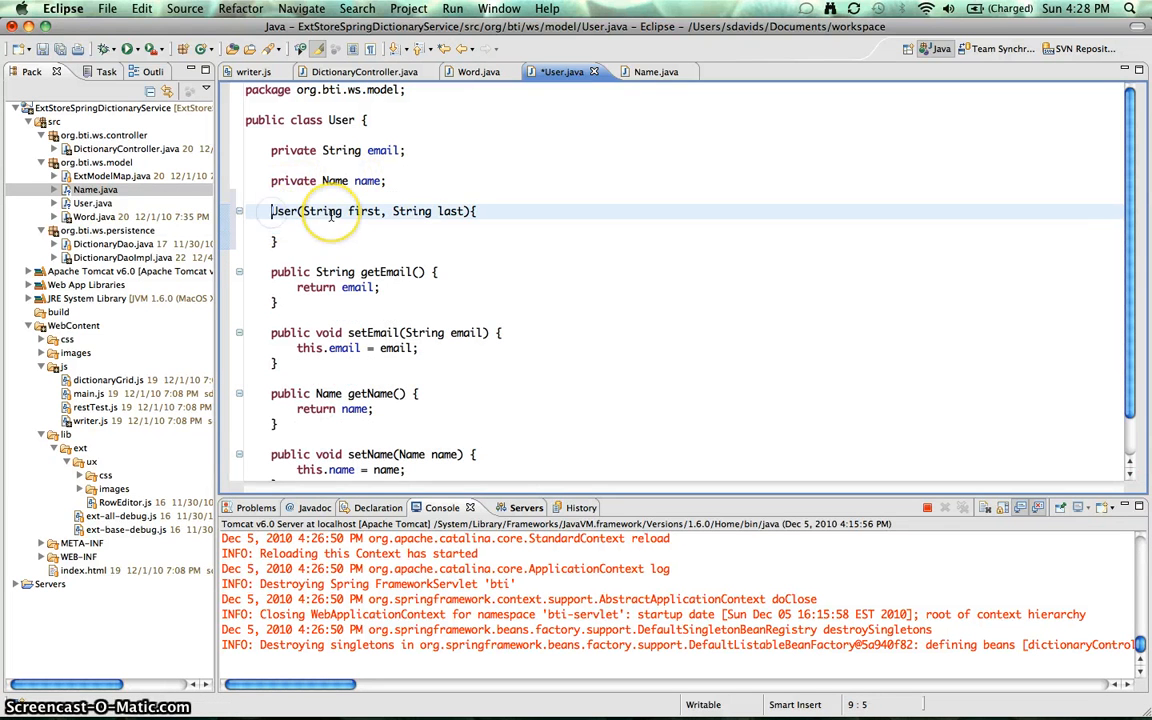
type("public")
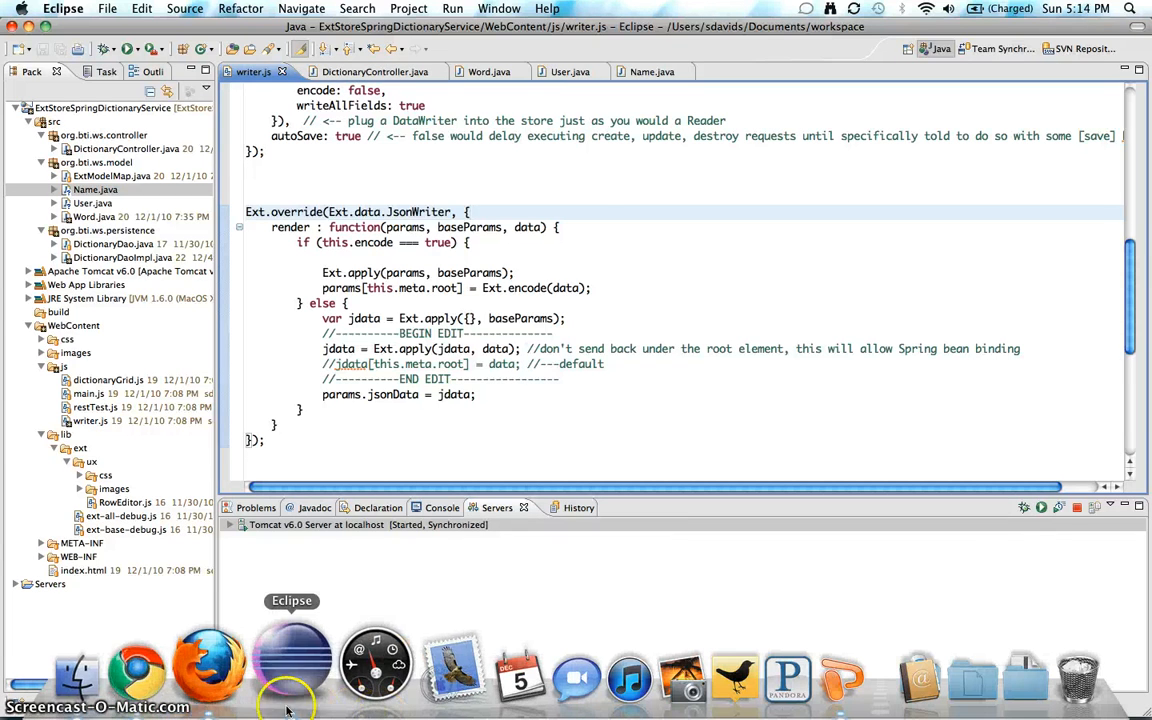
- Rerun the Compiler insert in Firefox and expand the posted user object
left_click(235, 660)
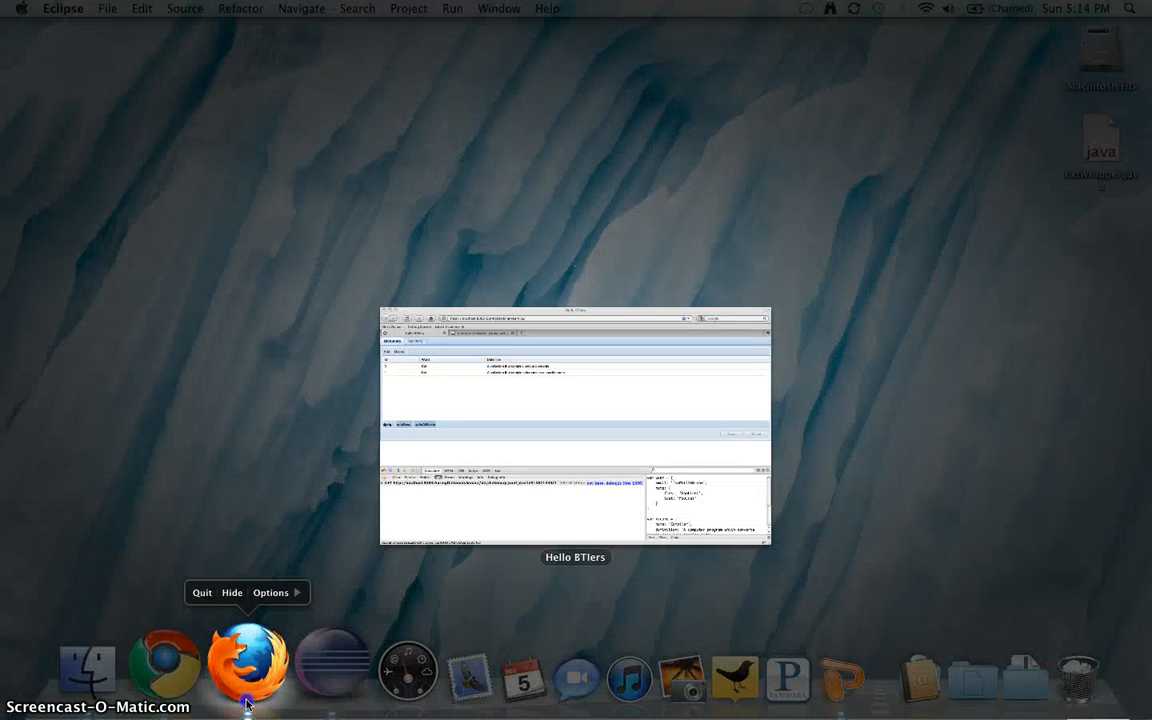
left_click(238, 655)
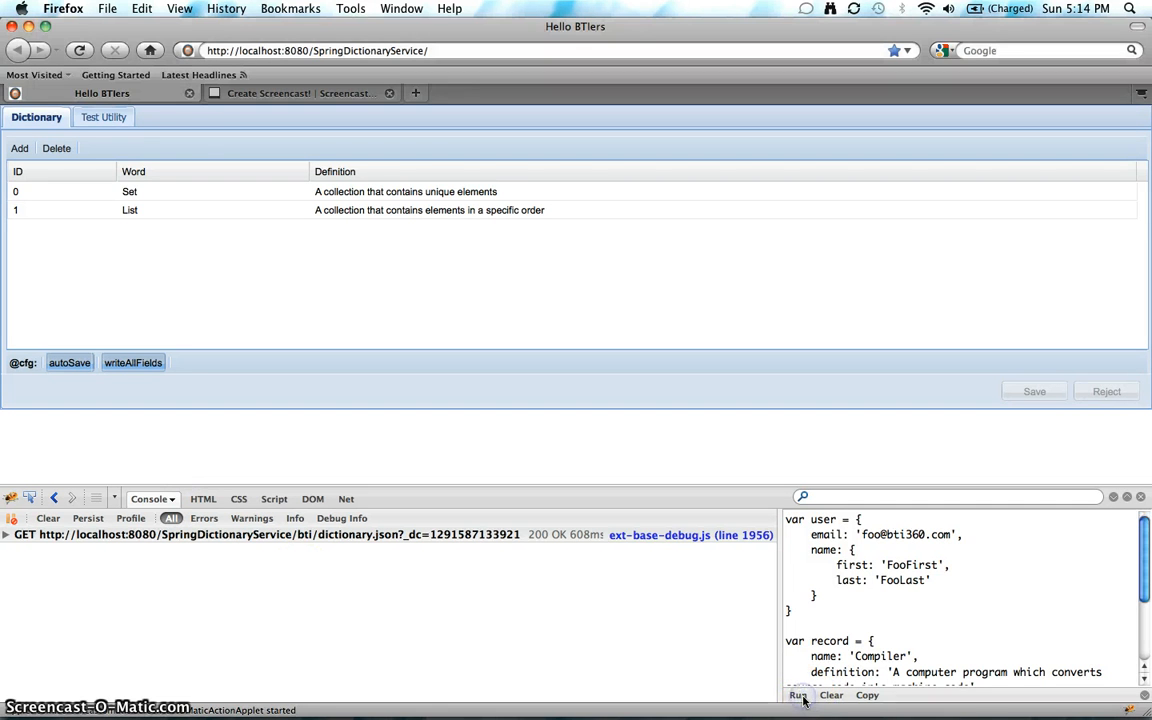
left_click(797, 697)
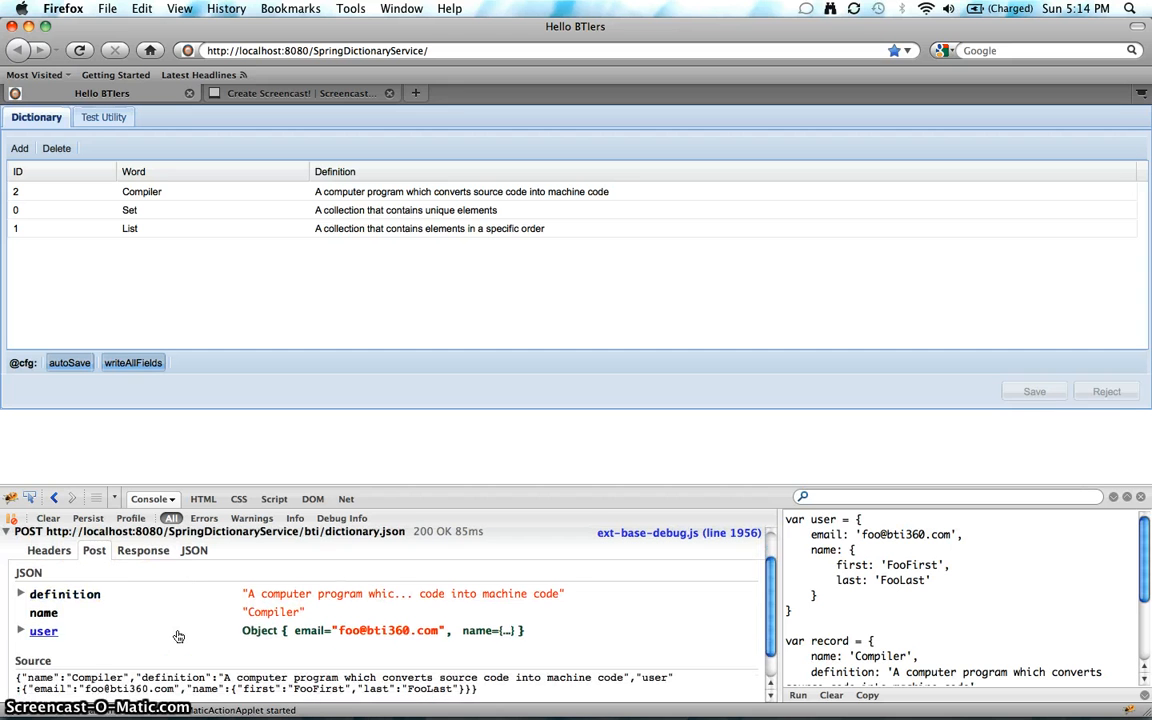
left_click(63, 594)
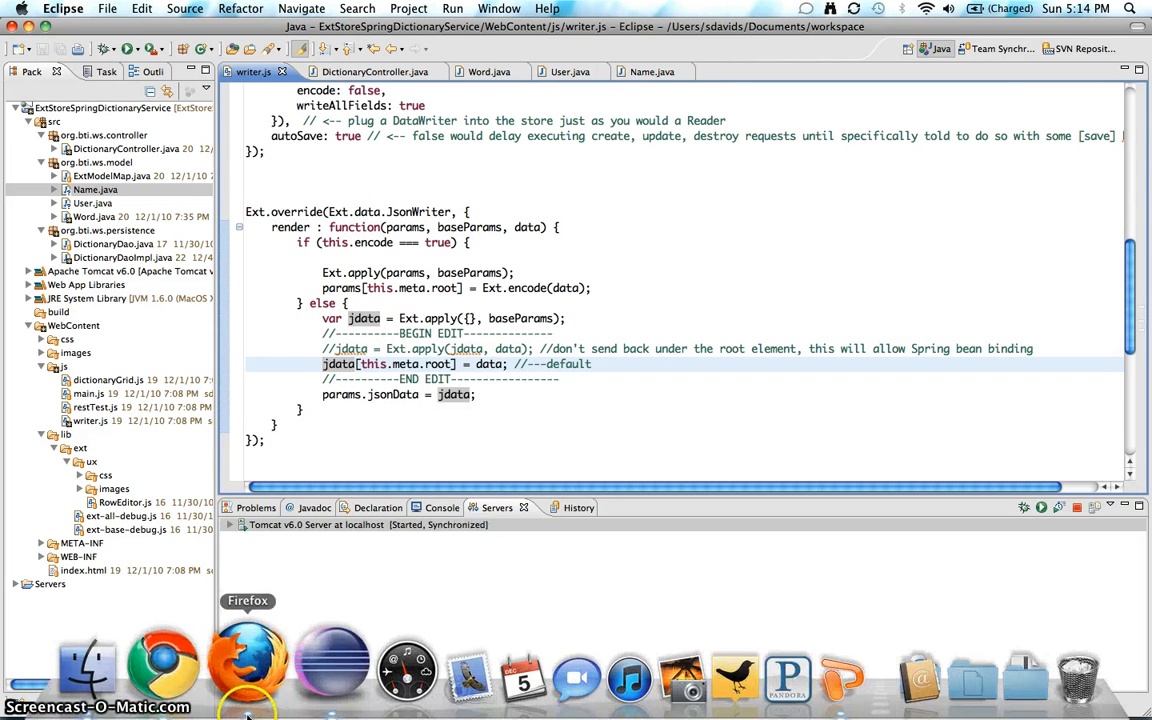
- Switch back to Firefox to test the writer.js override that wraps data under root
left_click(237, 655)
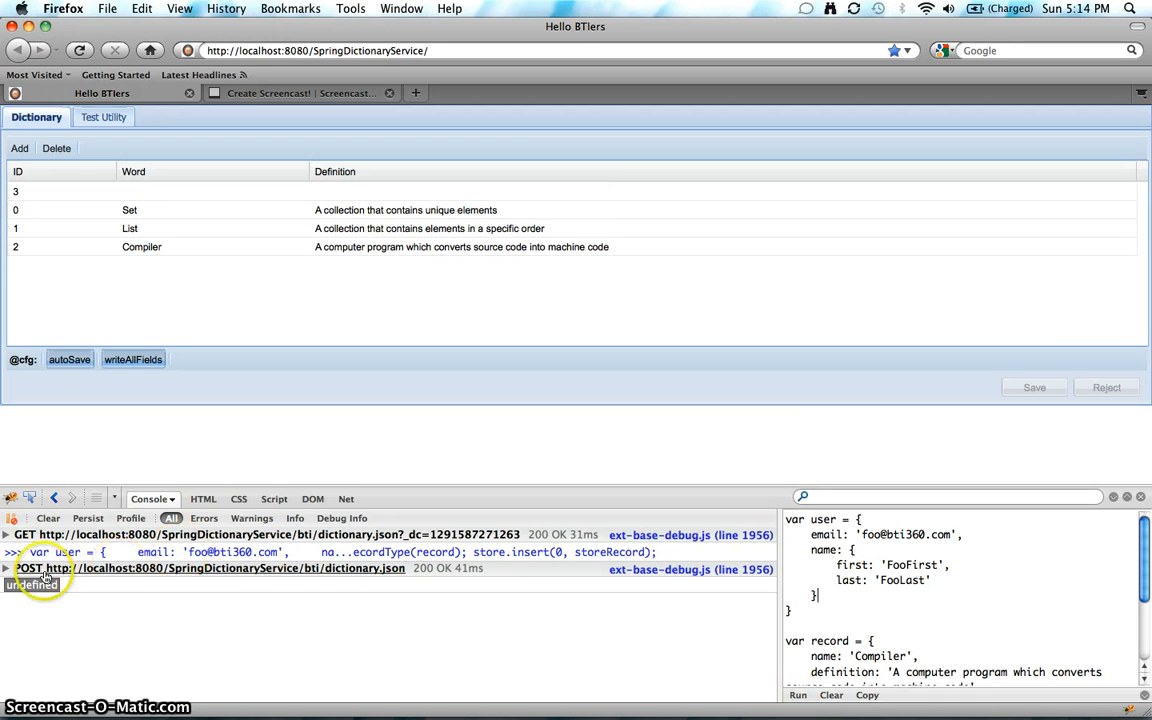
- Inspect the Compiler POST request's payload in Firebug, expanding its nested data object
left_click(12, 568)
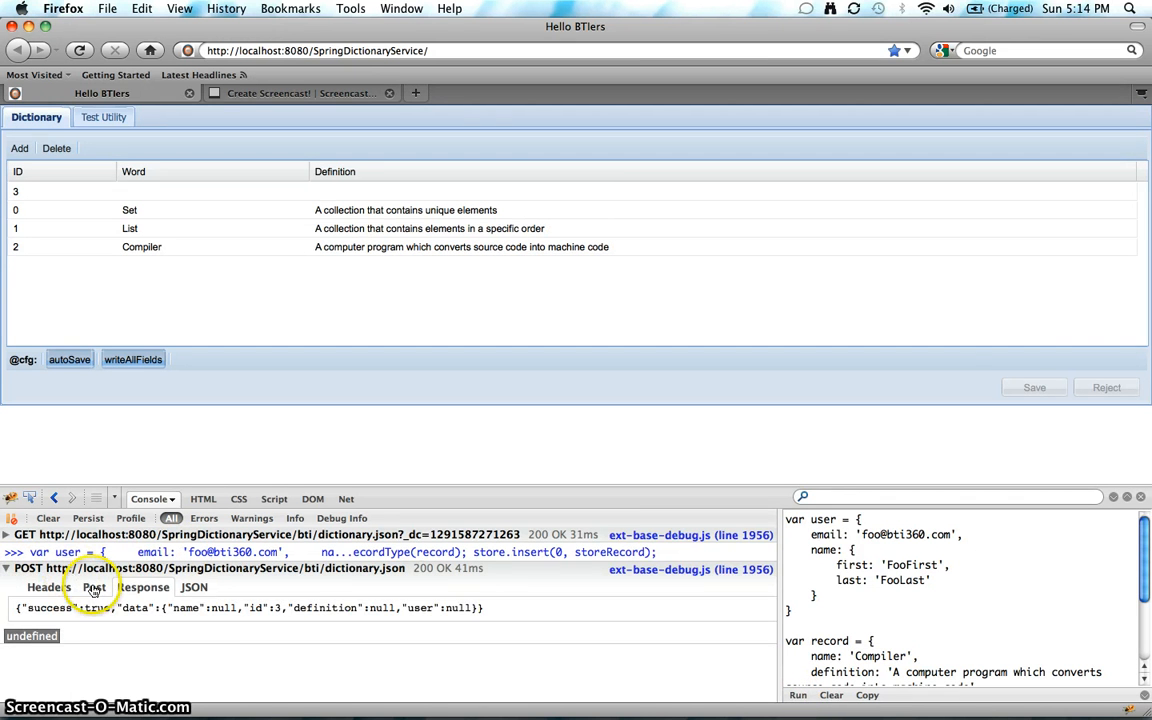
left_click(193, 567)
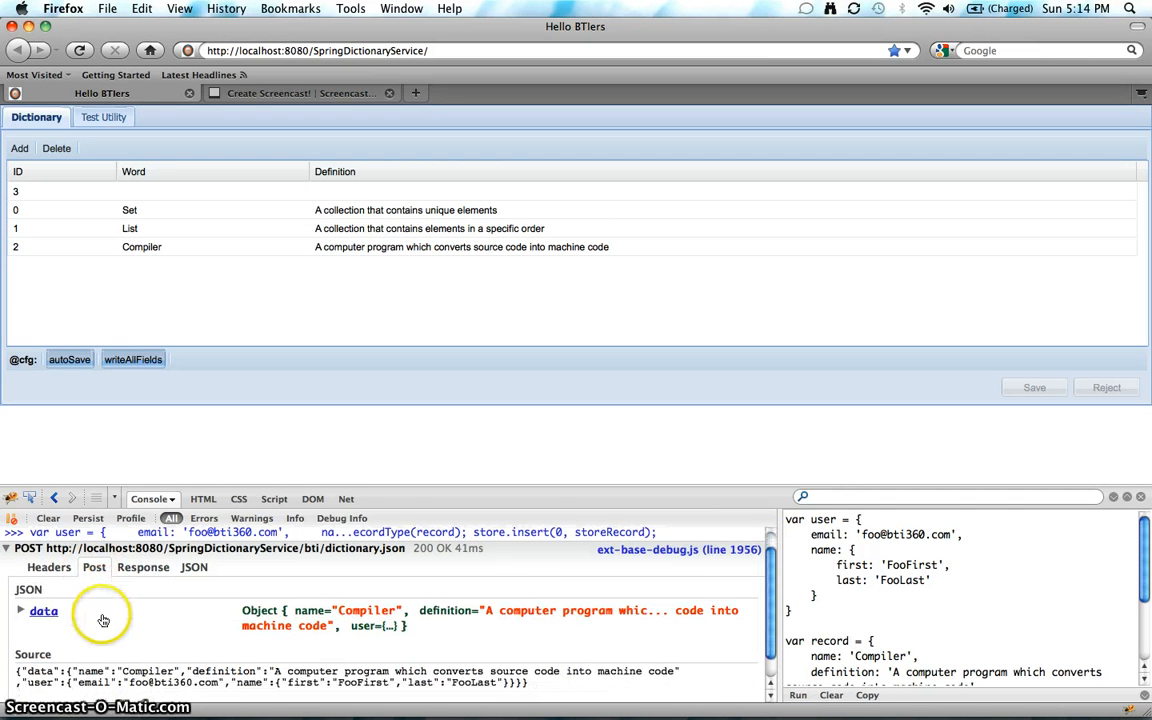
left_click(22, 610)
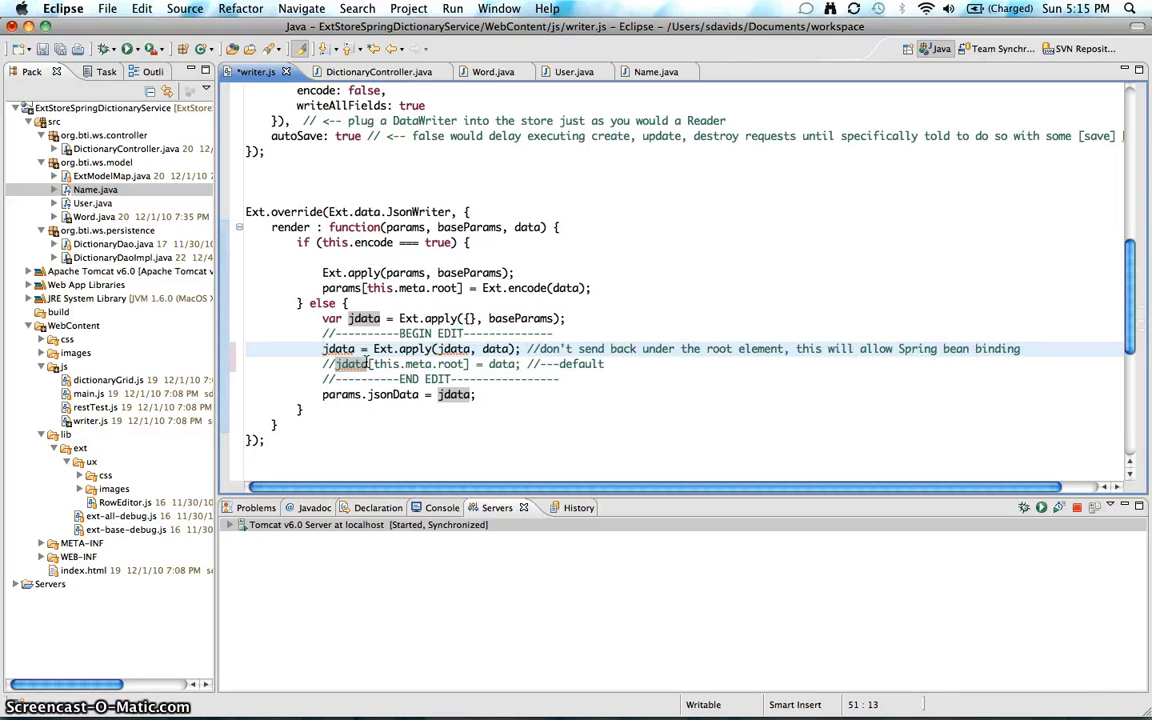
mouse_move(457, 349)
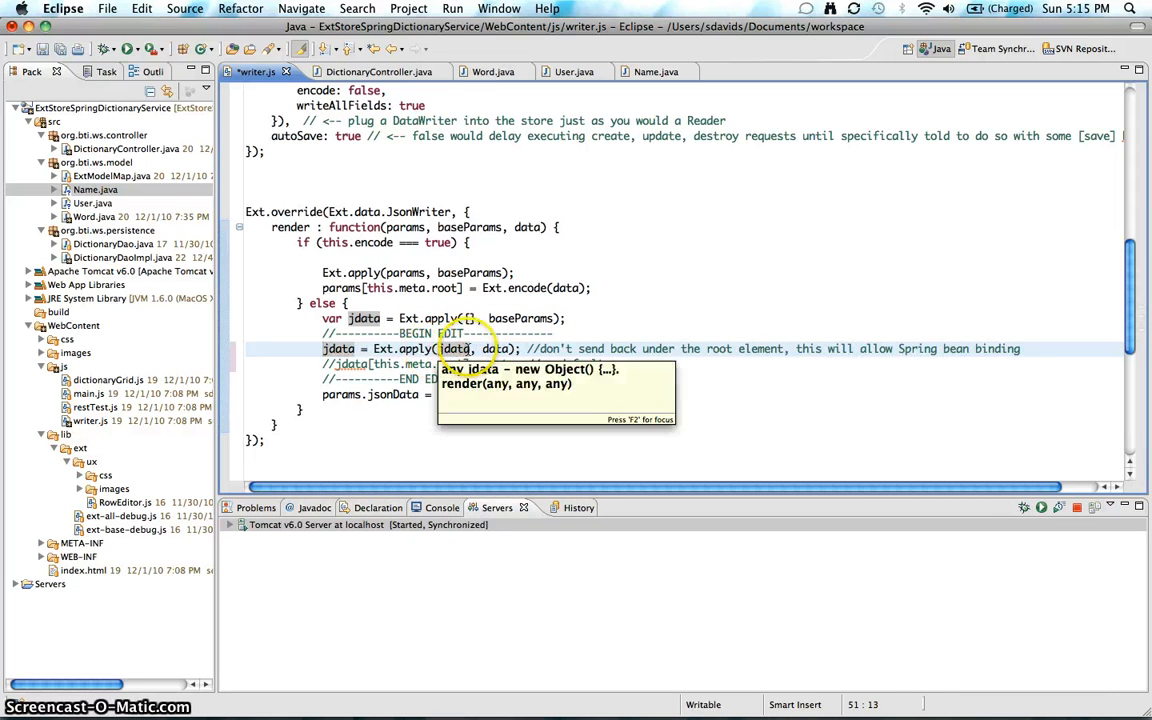